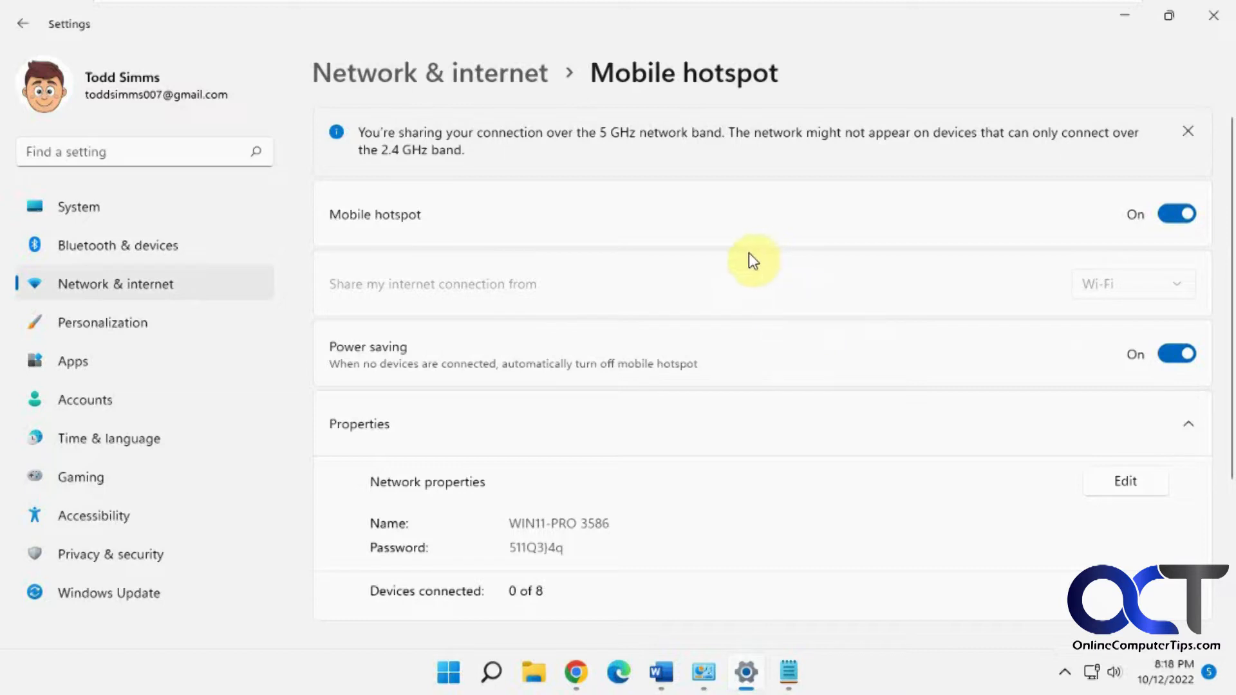
mouse_move(750, 247)
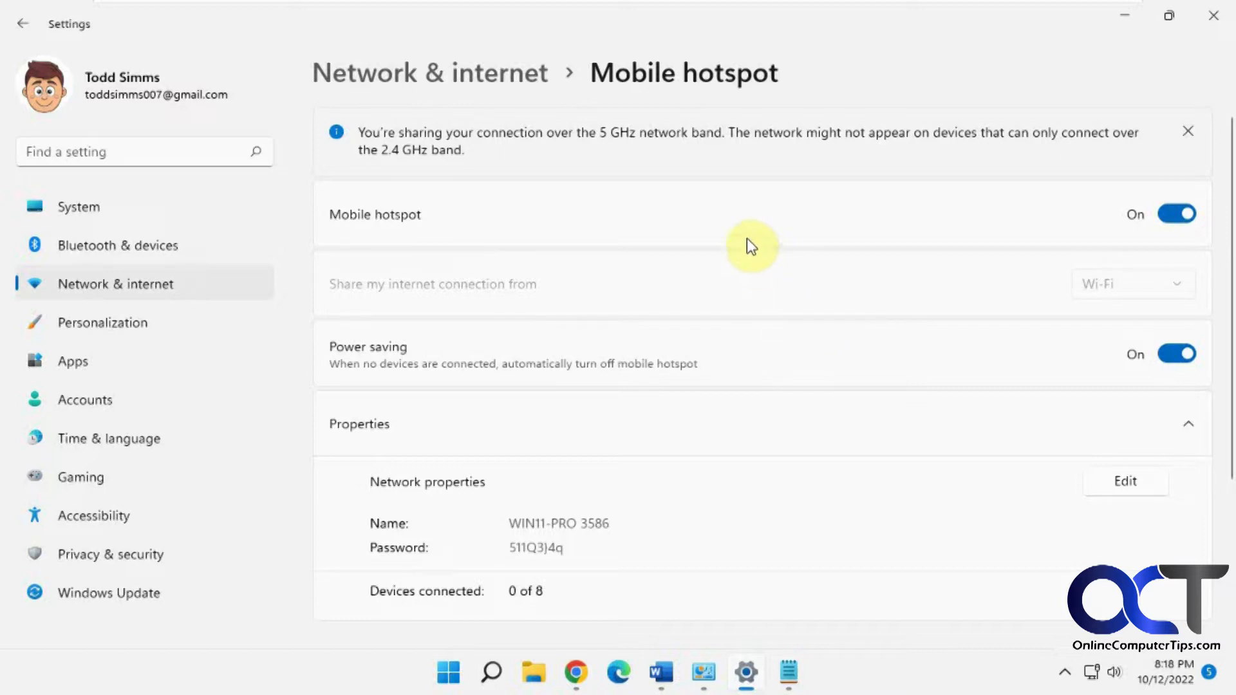
mouse_move(1119, 227)
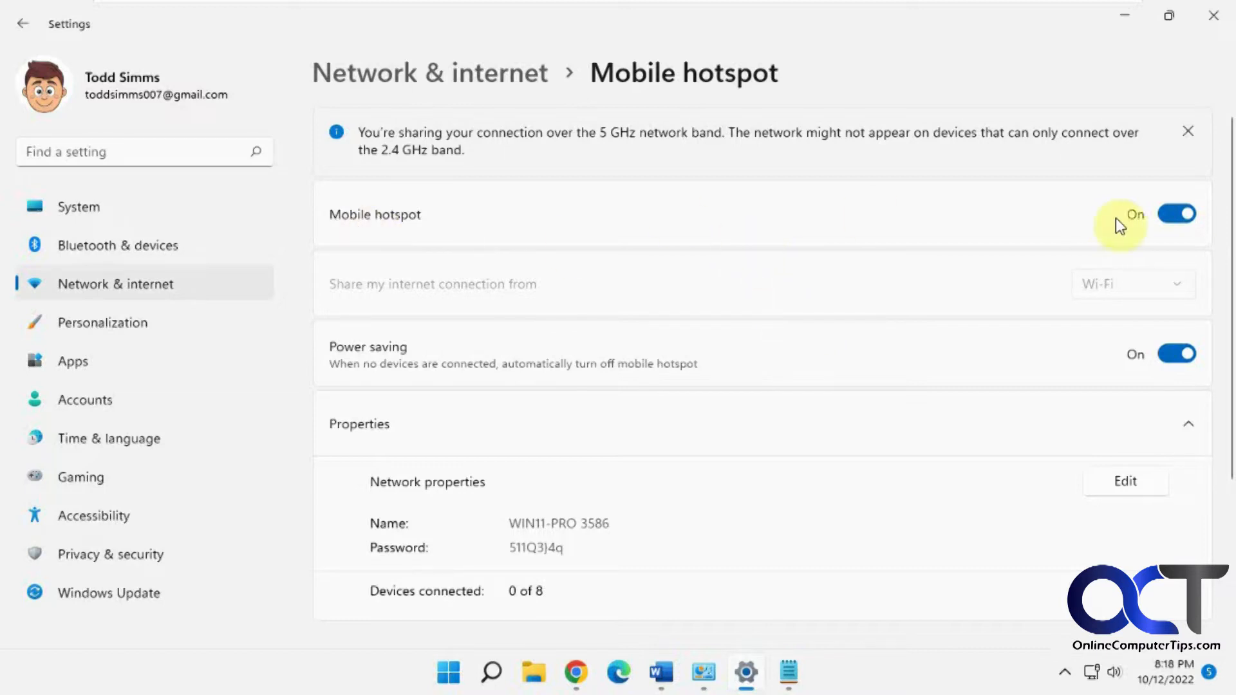
mouse_move(676, 220)
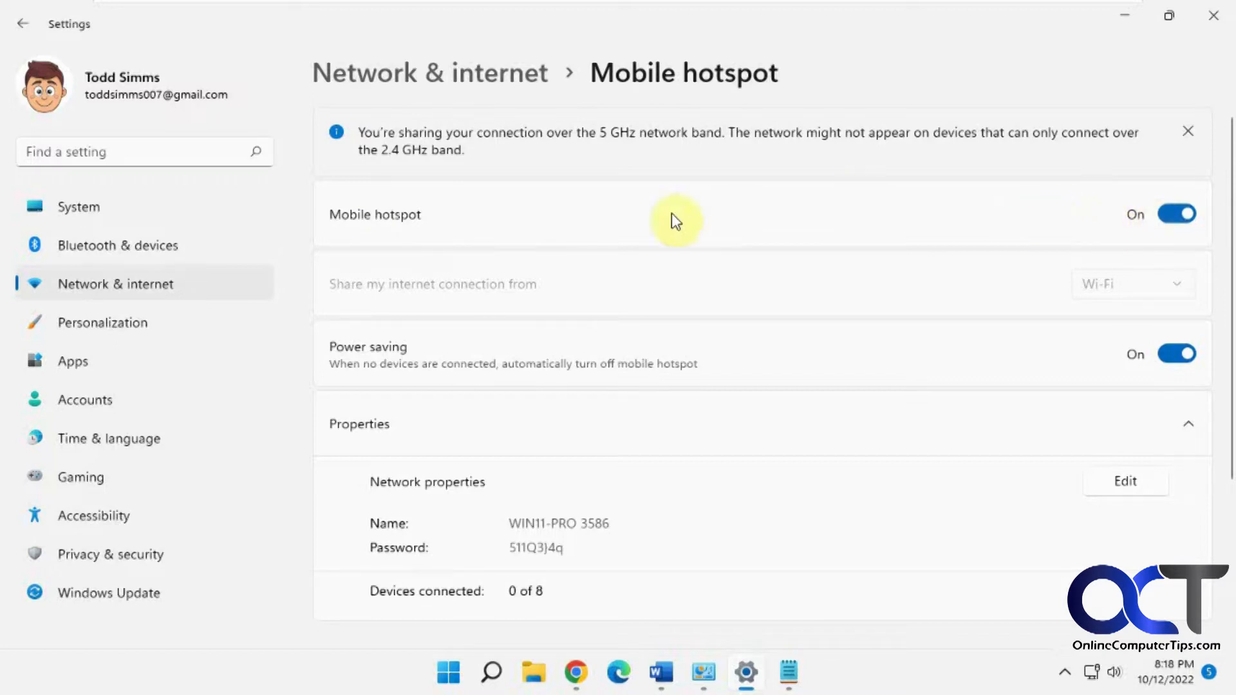
mouse_move(769, 319)
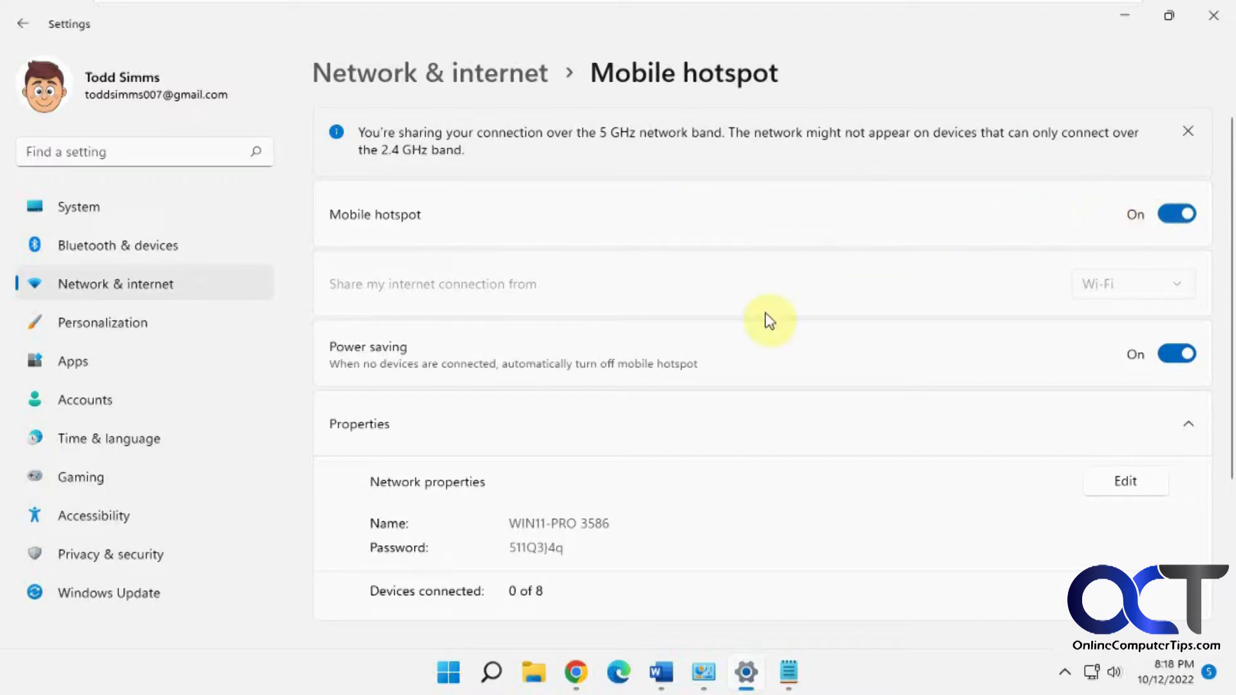
mouse_move(364, 360)
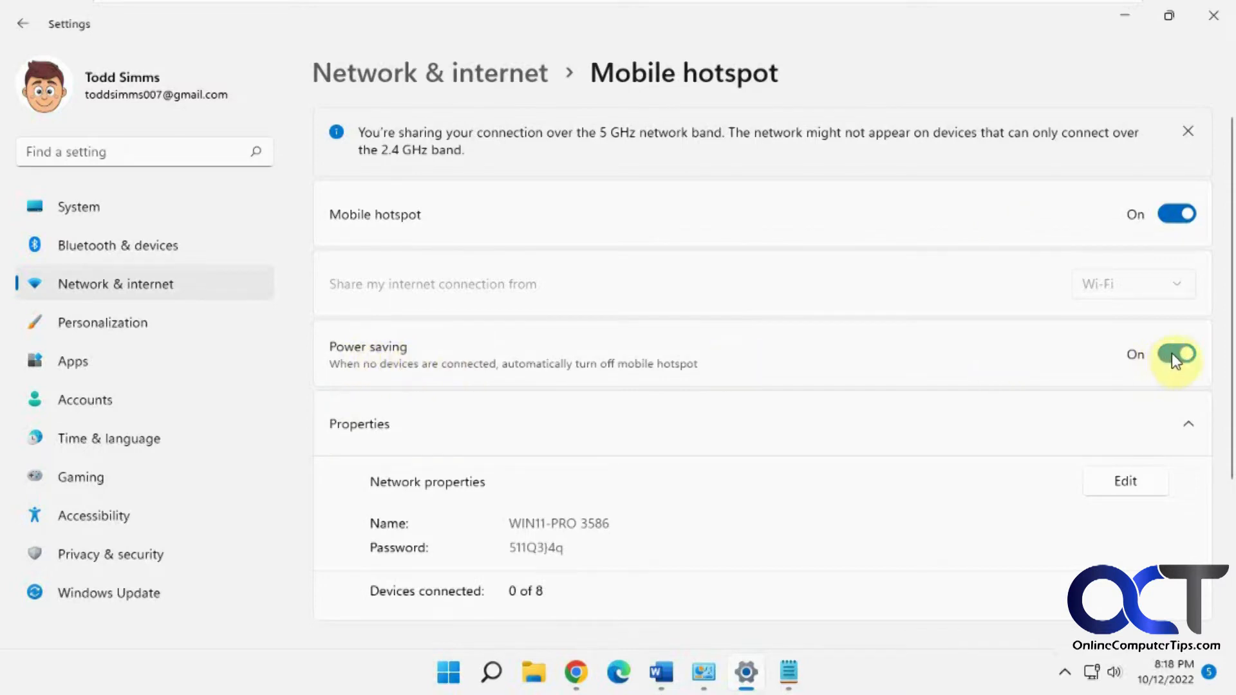
Turn the mobile hotspot's Power saving toggle off so it stays on with no devices connected.
left_click(1175, 354)
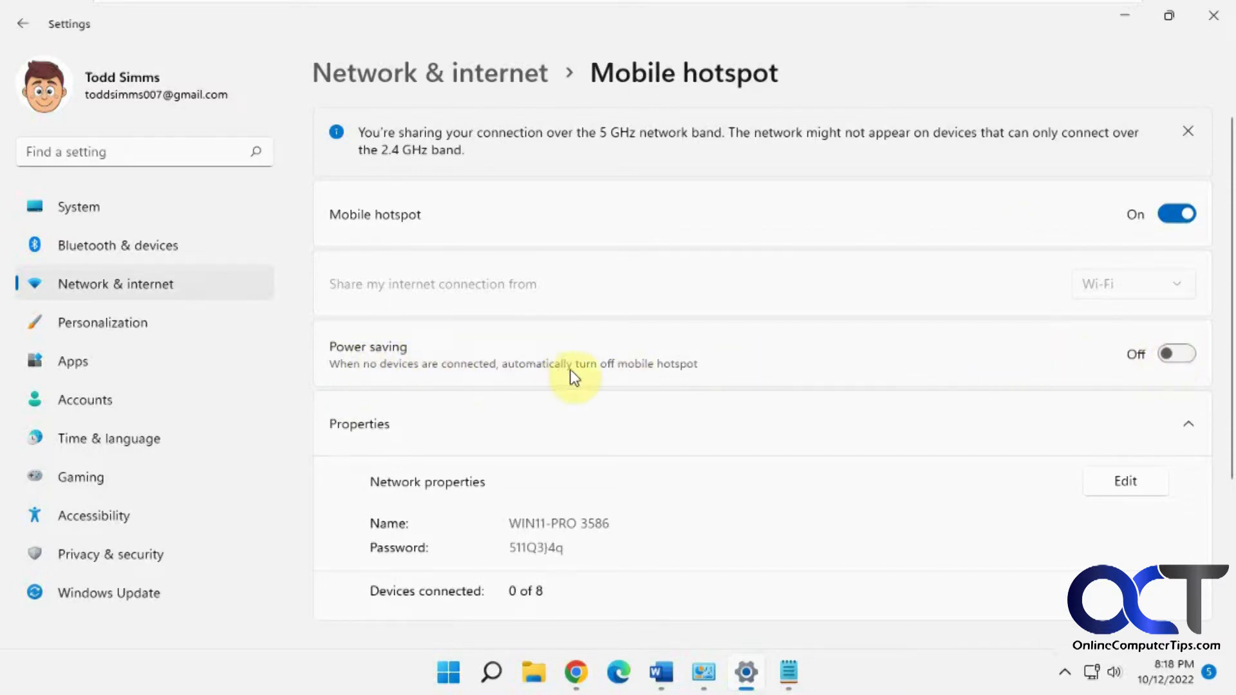
mouse_move(502, 374)
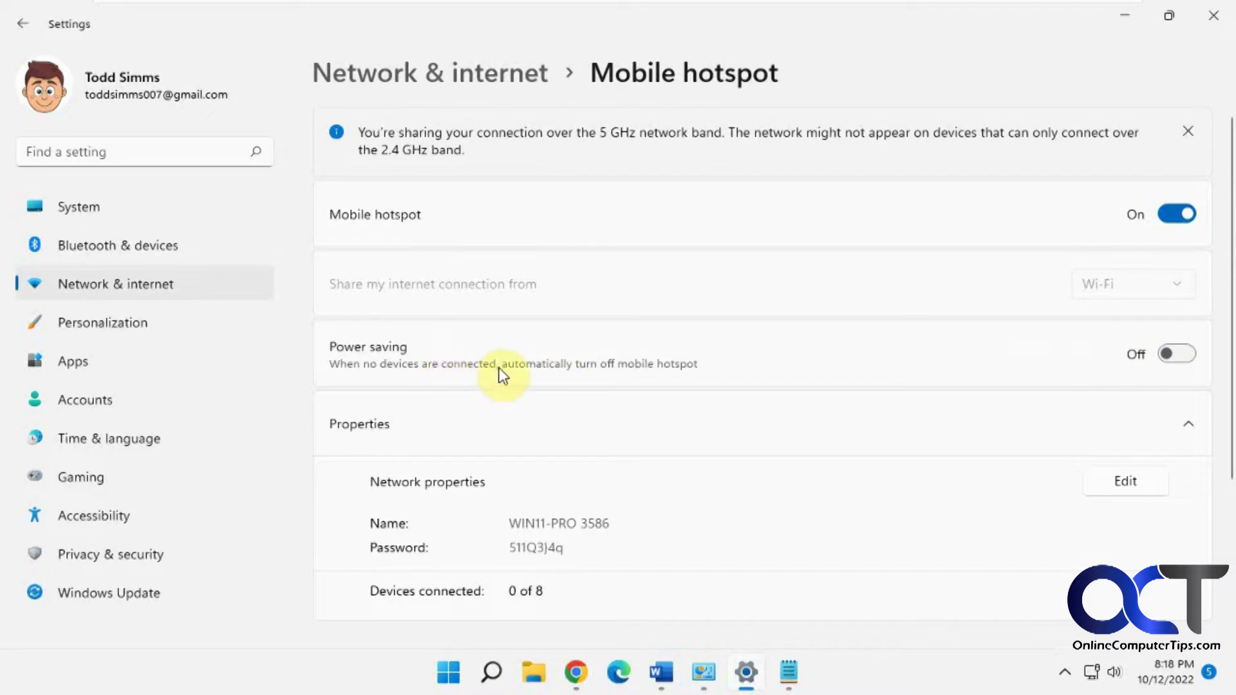
mouse_move(564, 371)
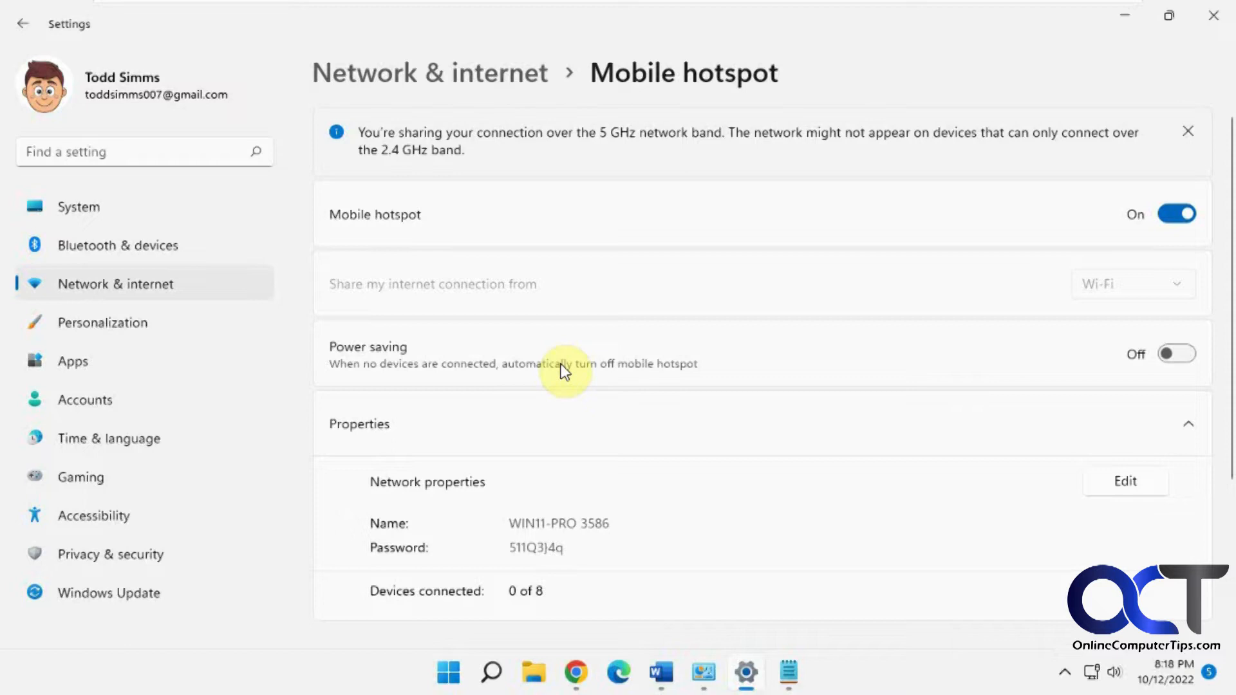
mouse_move(492, 673)
type("device ma")
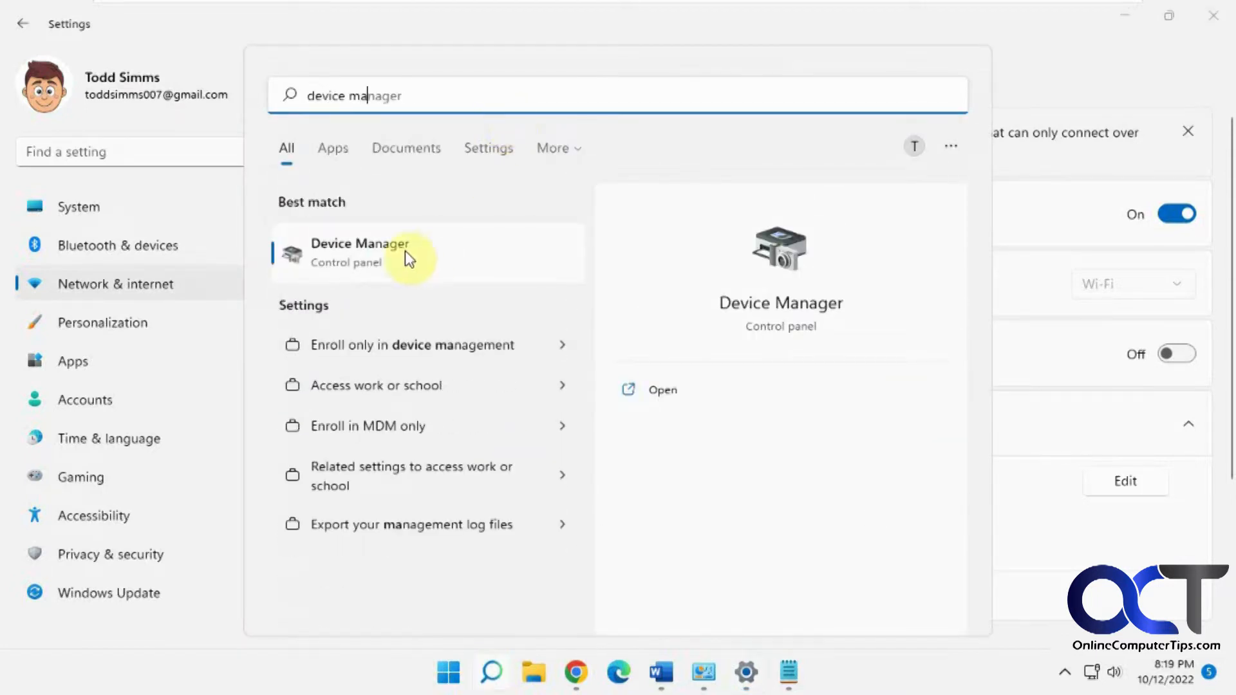
Launch Device Manager from the taskbar search results.
left_click(427, 253)
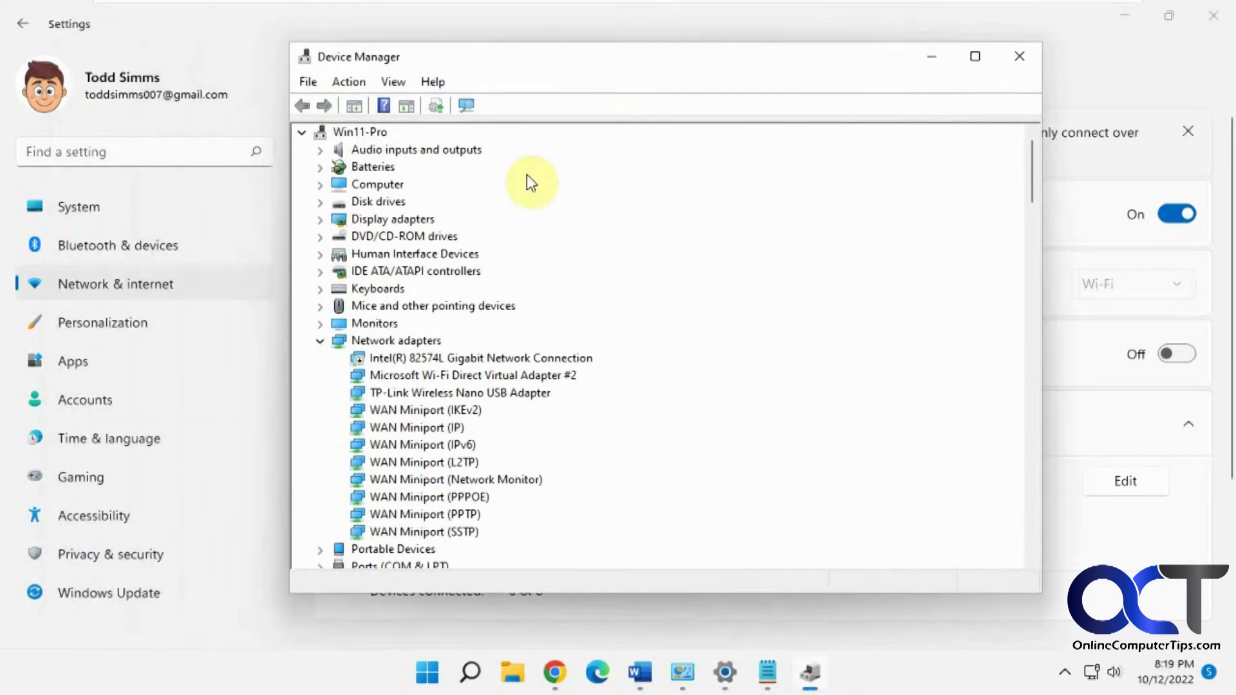
mouse_move(465, 394)
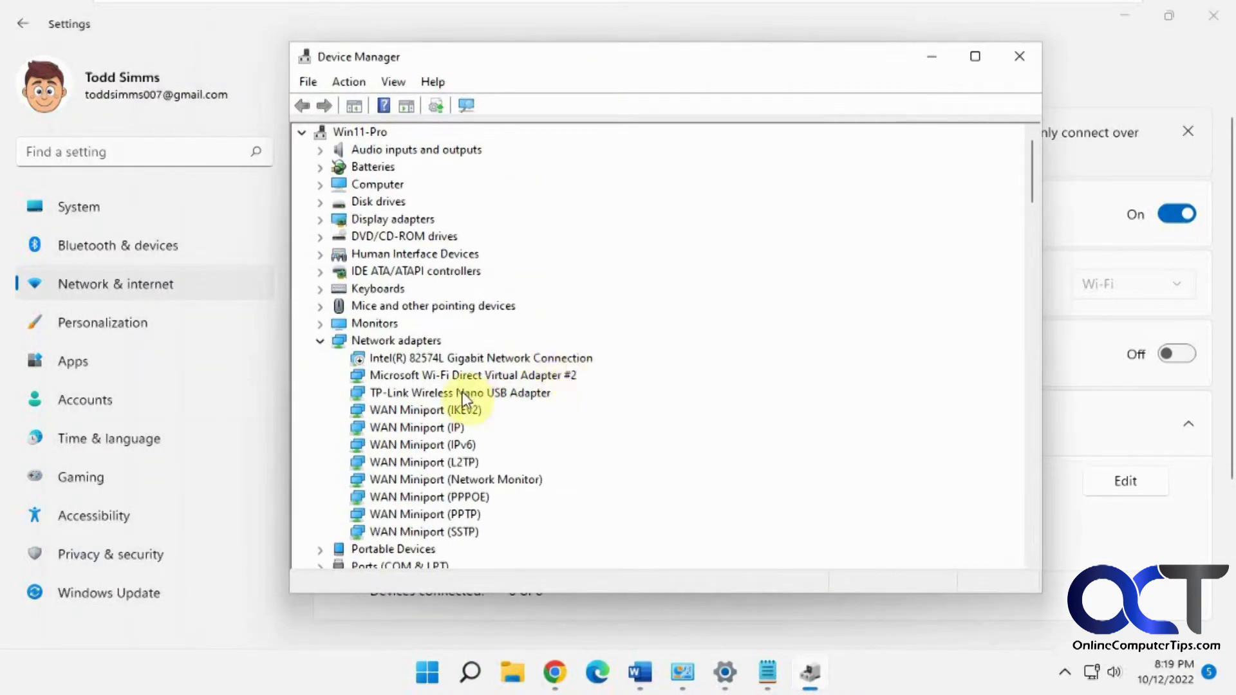
Untick 'Allow the computer to turn off this device to save power' for the TP-Link Wireless Nano USB Adapter and confirm.
right_click(459, 393)
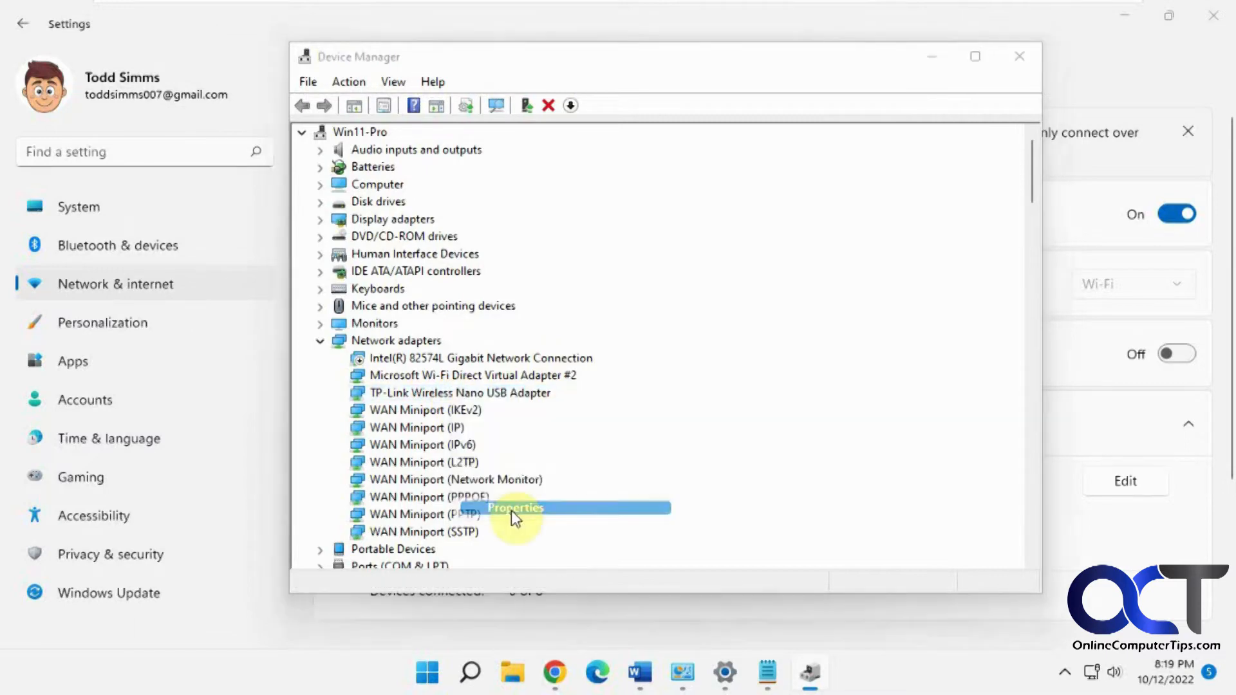
left_click(515, 508)
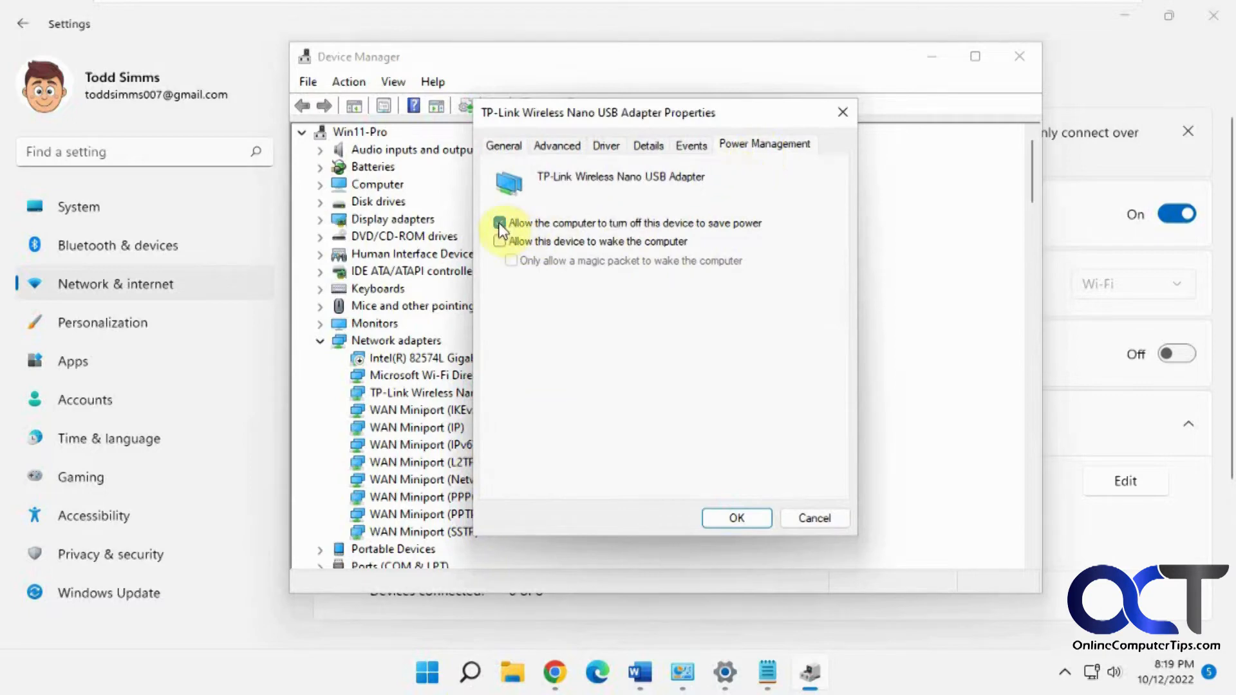
left_click(501, 223)
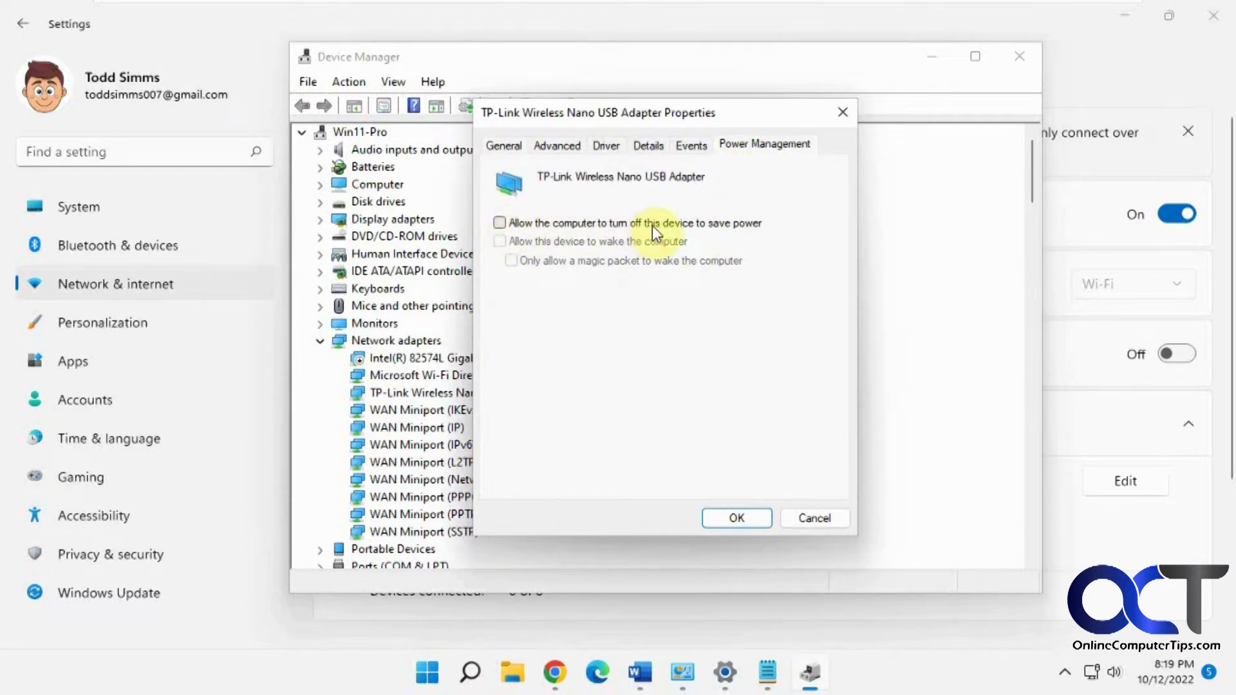
mouse_move(735, 518)
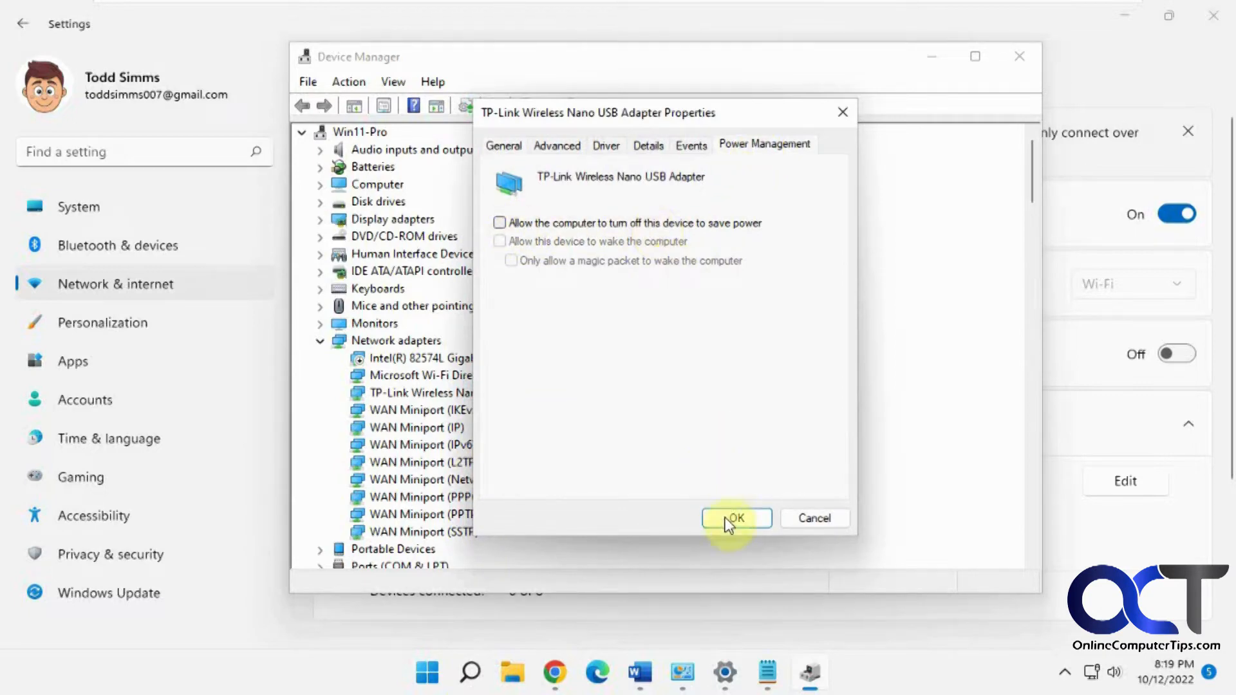
left_click(735, 518)
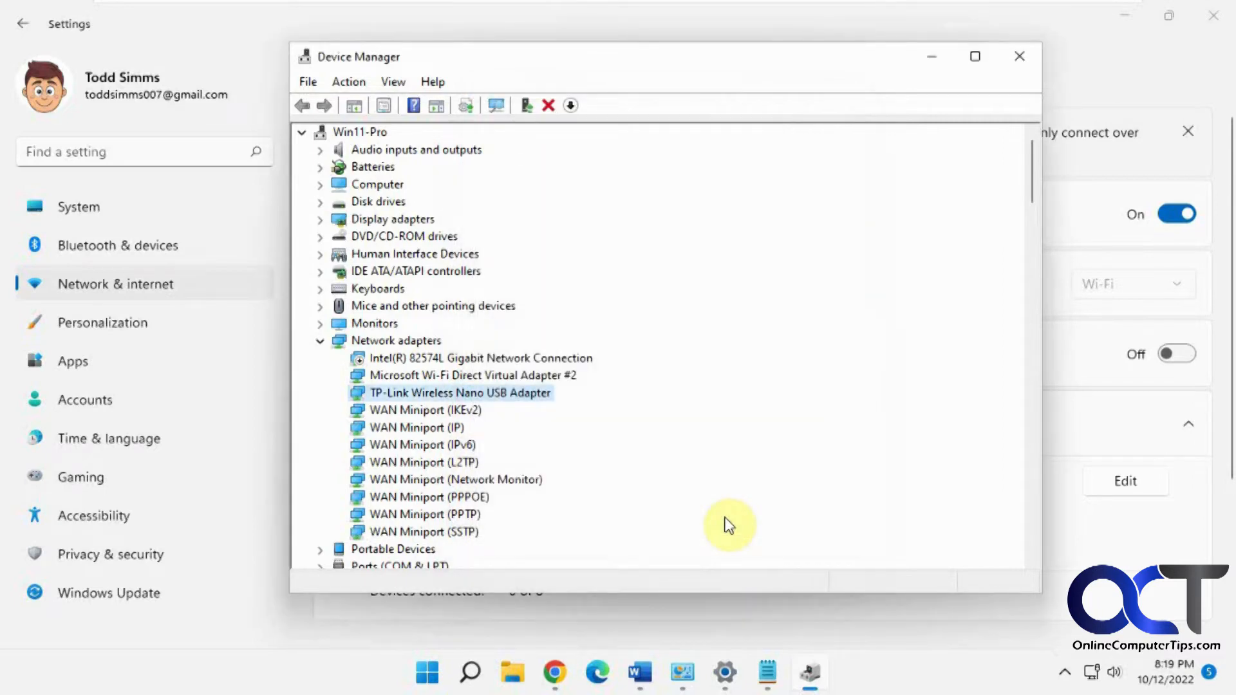
mouse_move(919, 227)
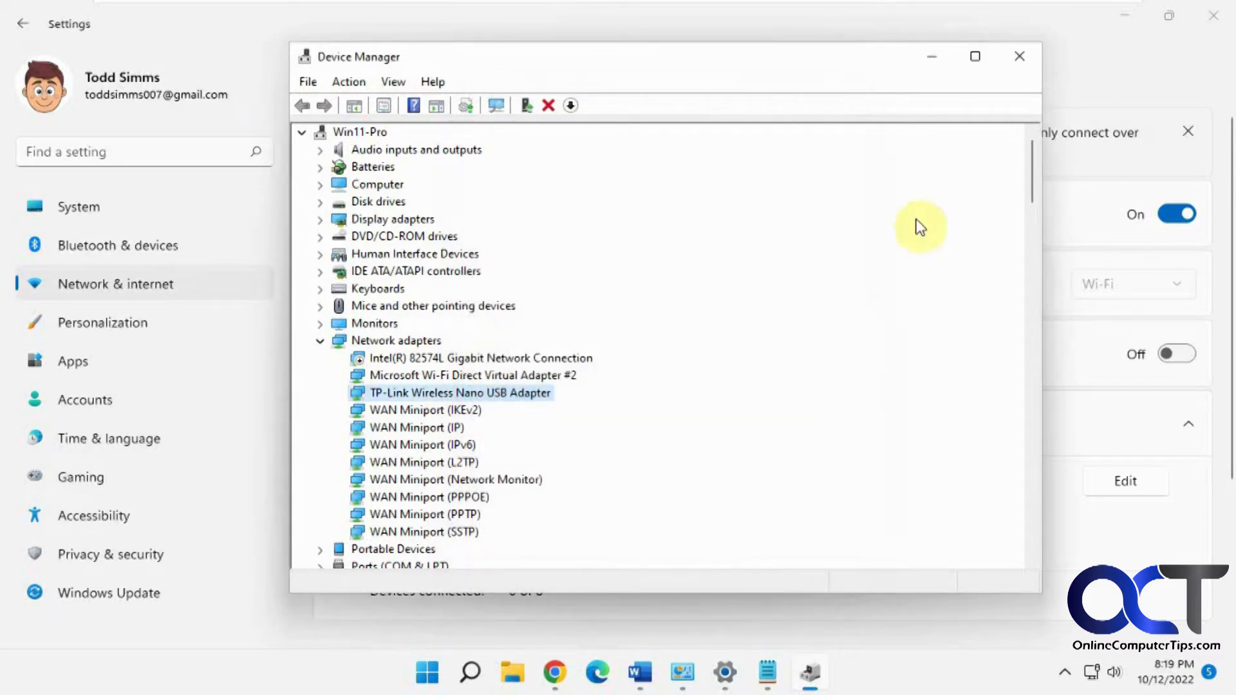
left_click(1019, 55)
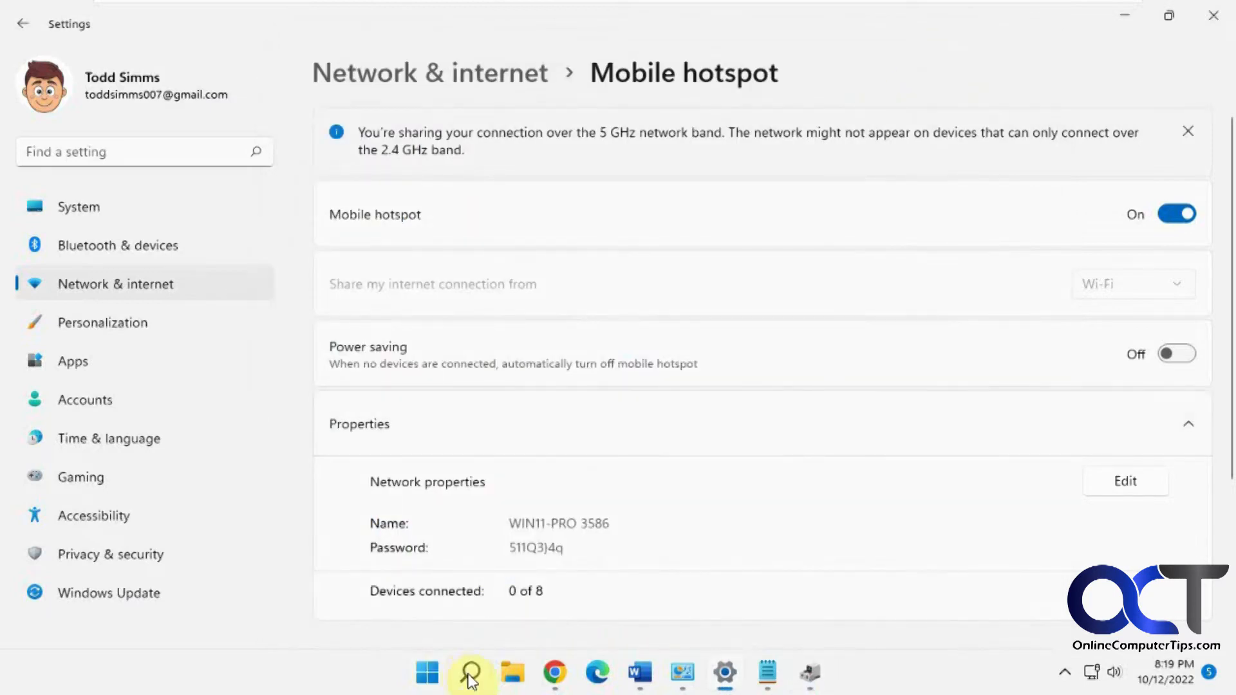
Launch Registry Editor via a 'regedit' search and allow it to make changes.
left_click(469, 673)
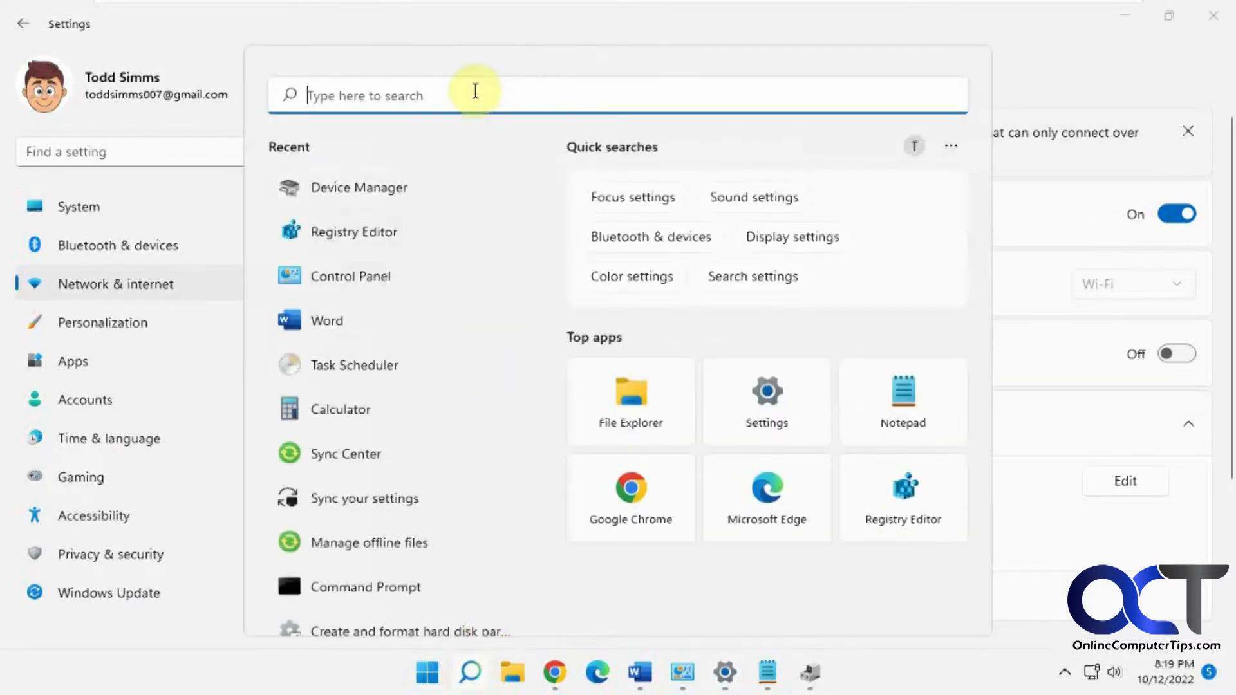
type("regedit")
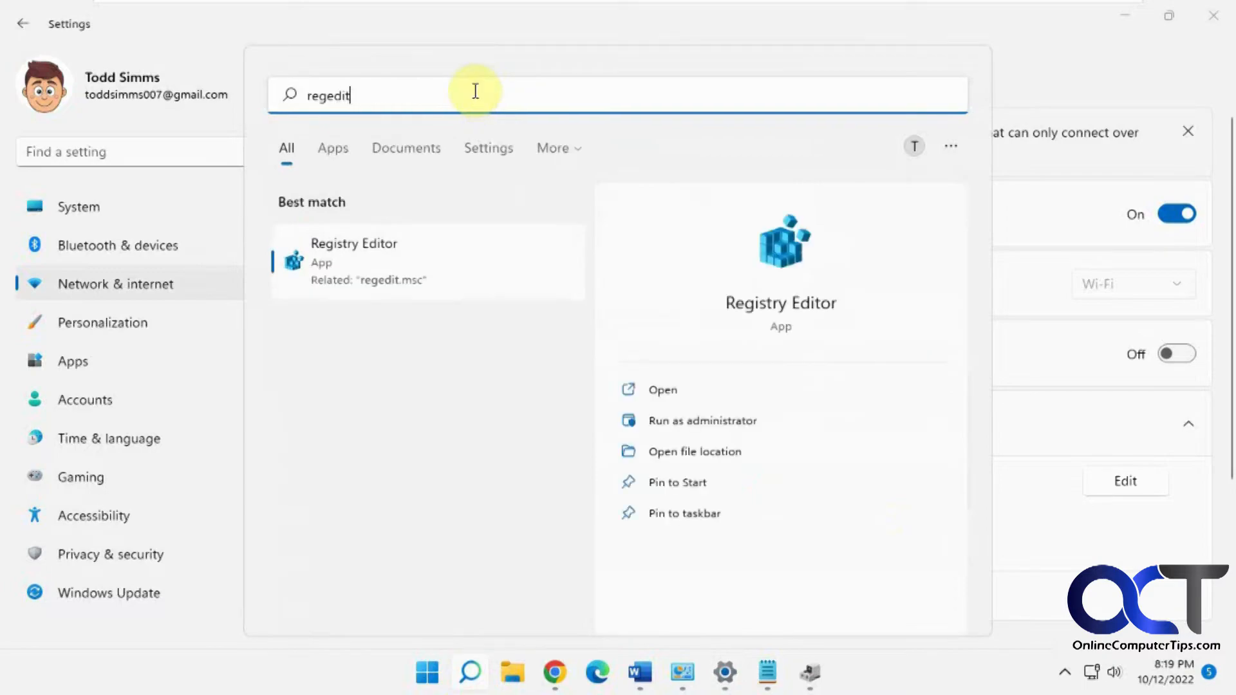
left_click(701, 419)
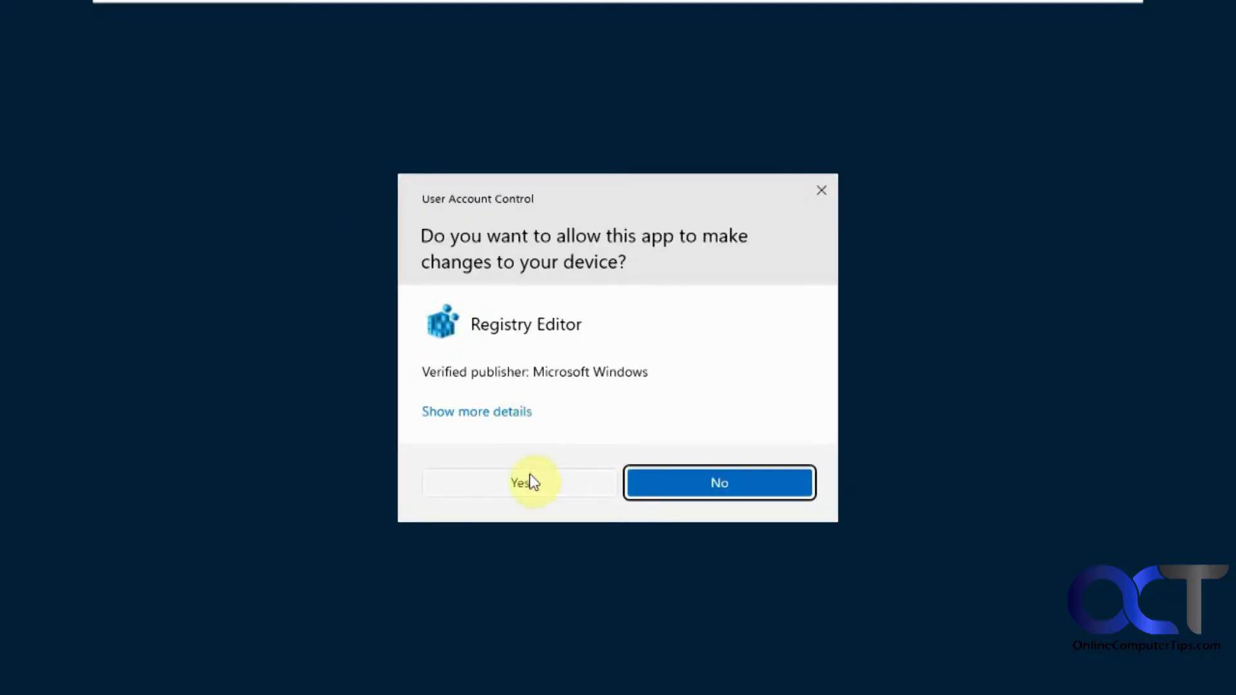
left_click(519, 482)
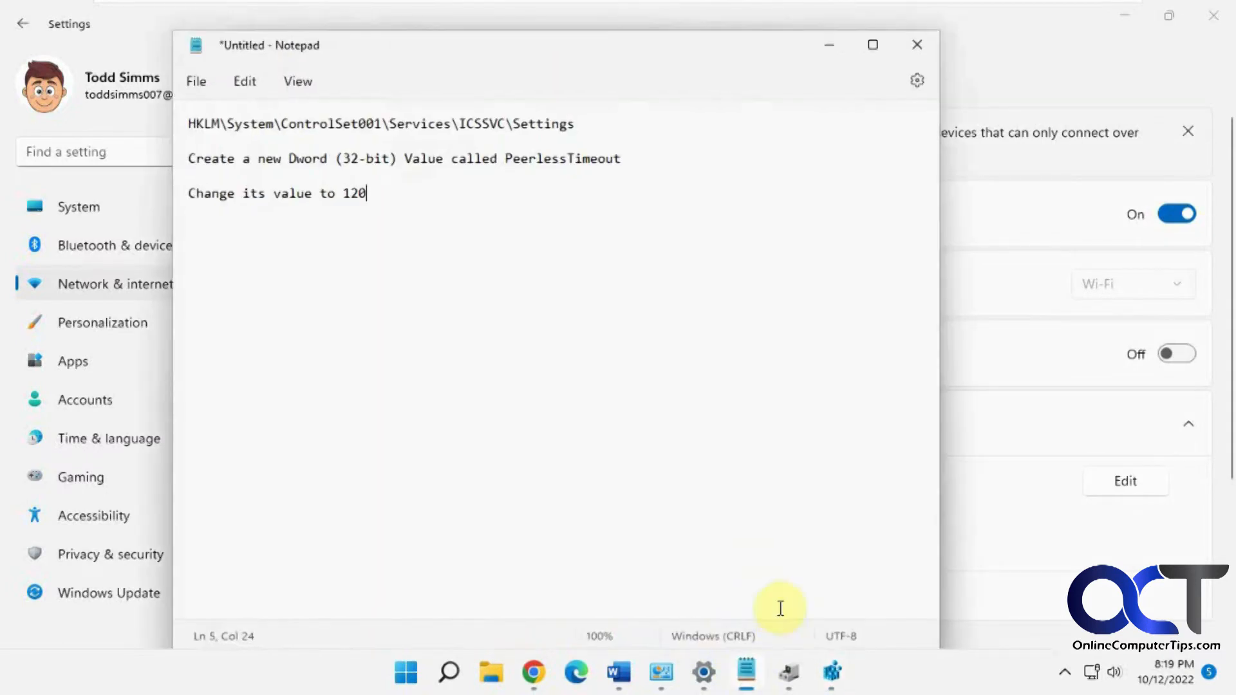
Select the icssvc Settings registry path and the PeerlessTimeout value name in the Notepad notes.
triple_click(381, 123)
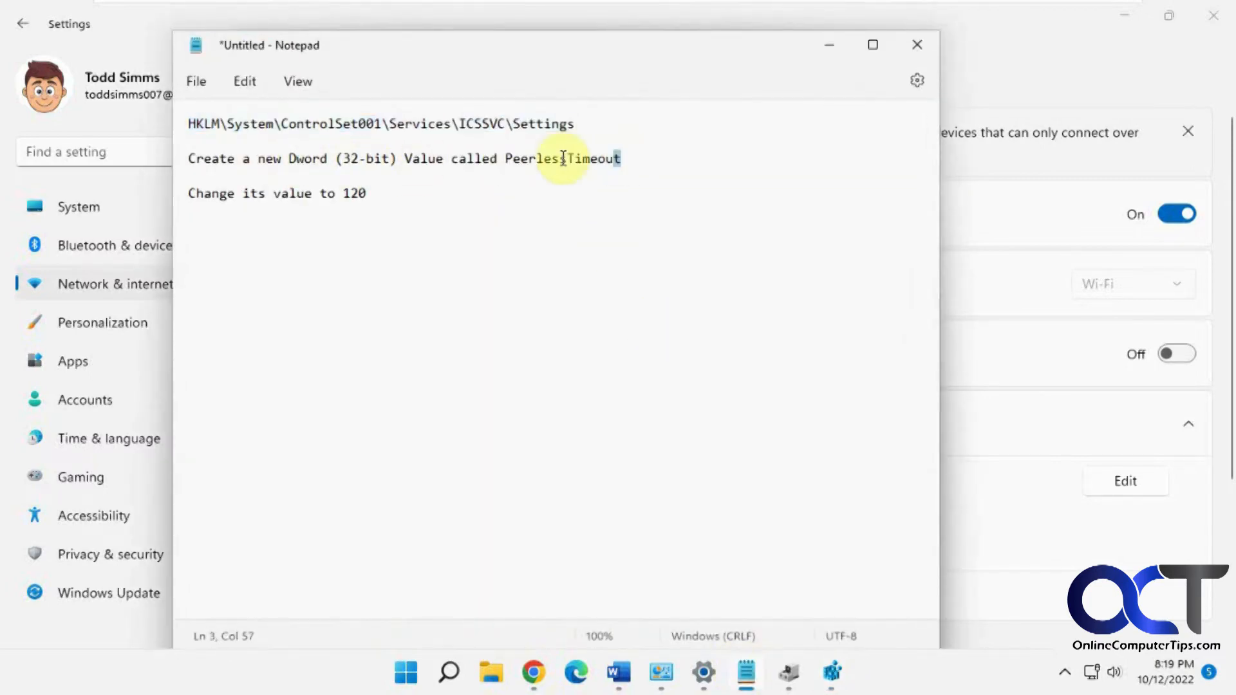
double_click(561, 159)
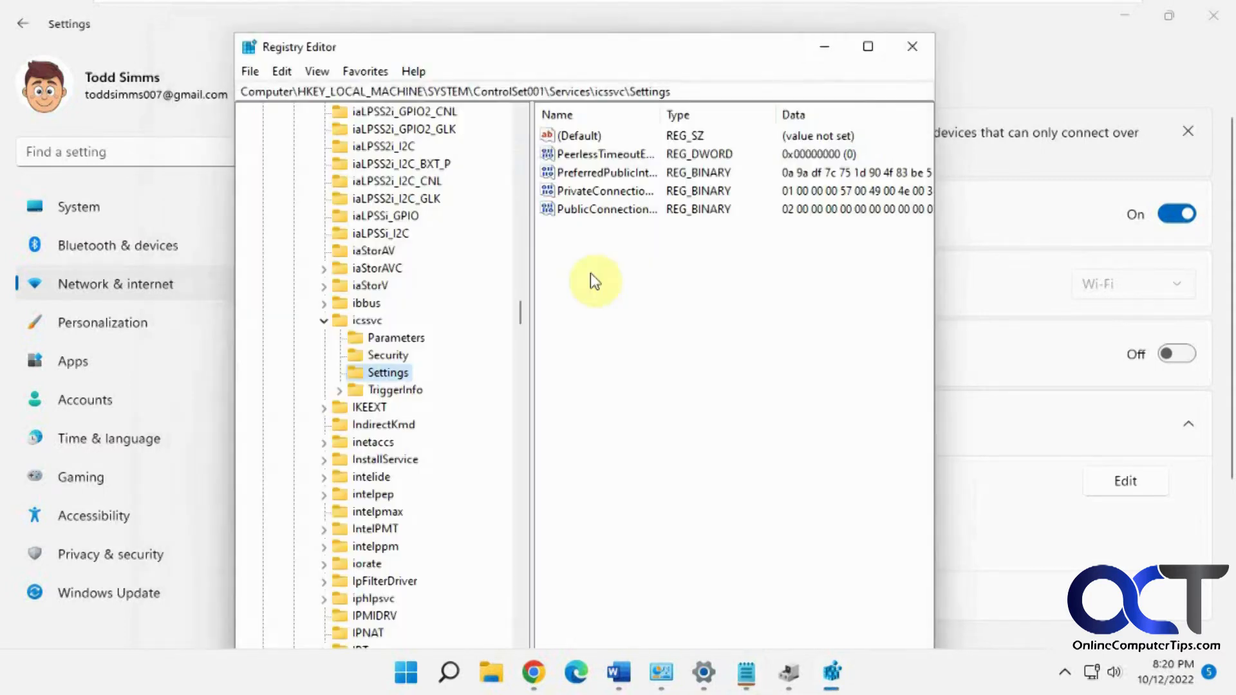
Create a new DWORD (32-bit) value PeerlessTimeout under icssvc Settings and set its data to 120.
right_click(595, 282)
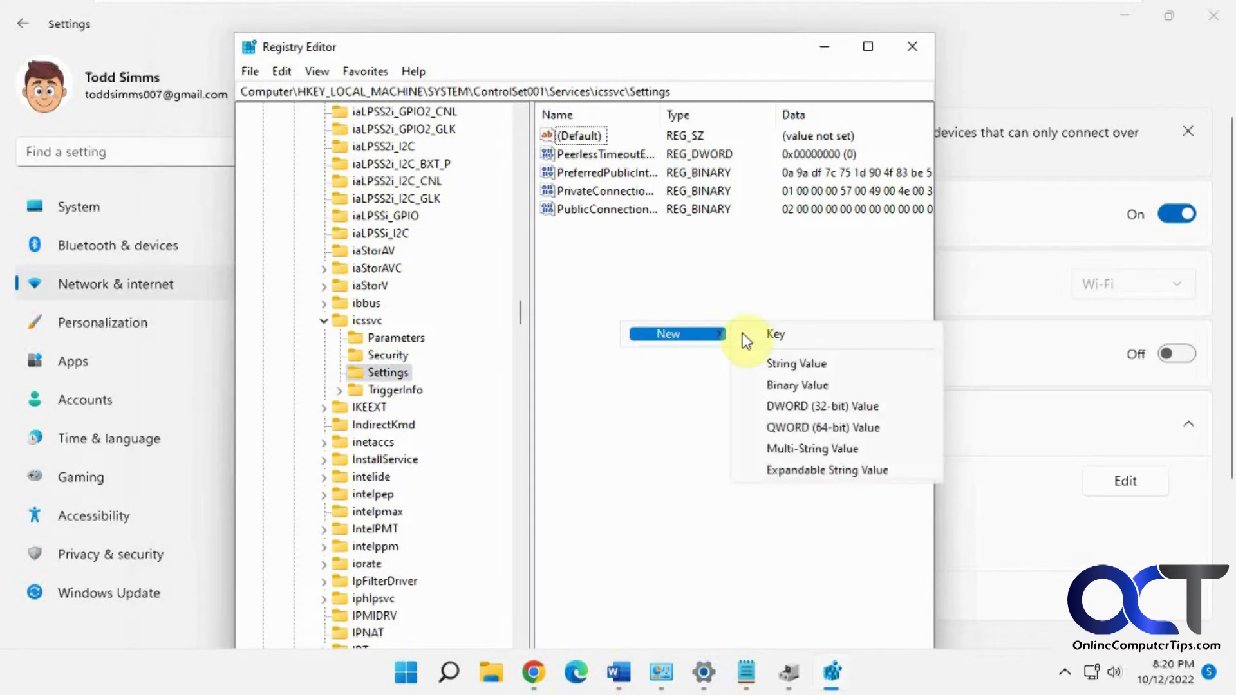
mouse_move(840, 406)
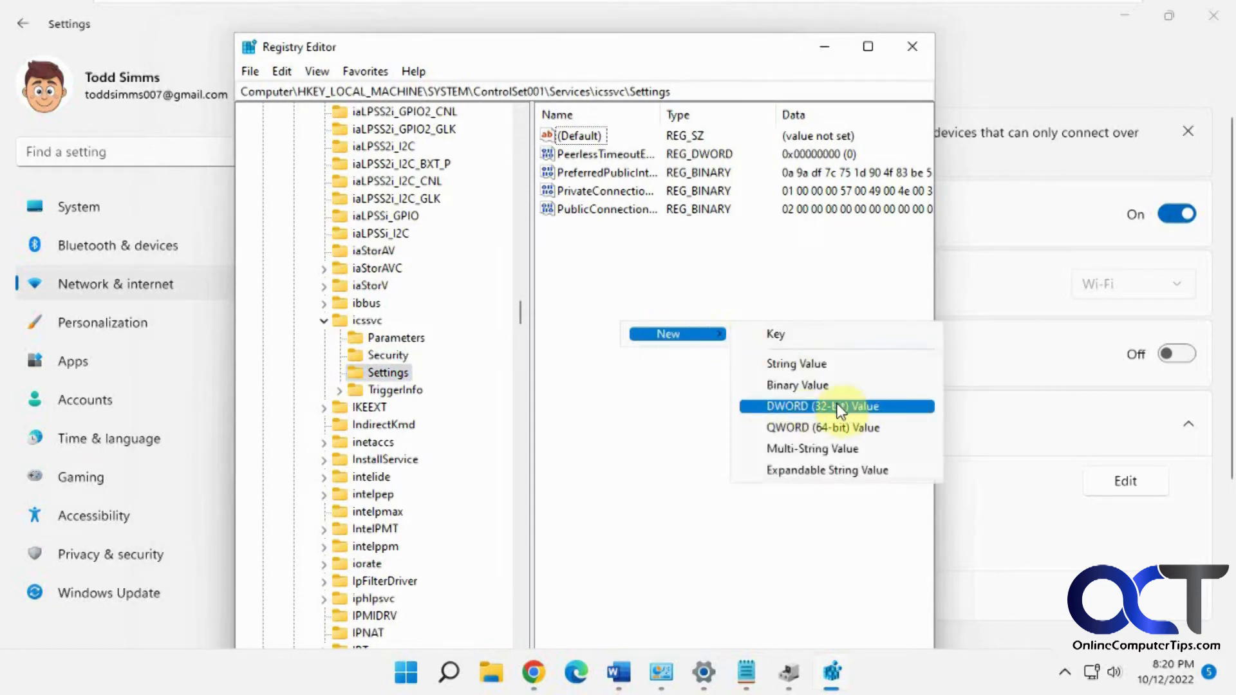
left_click(821, 406)
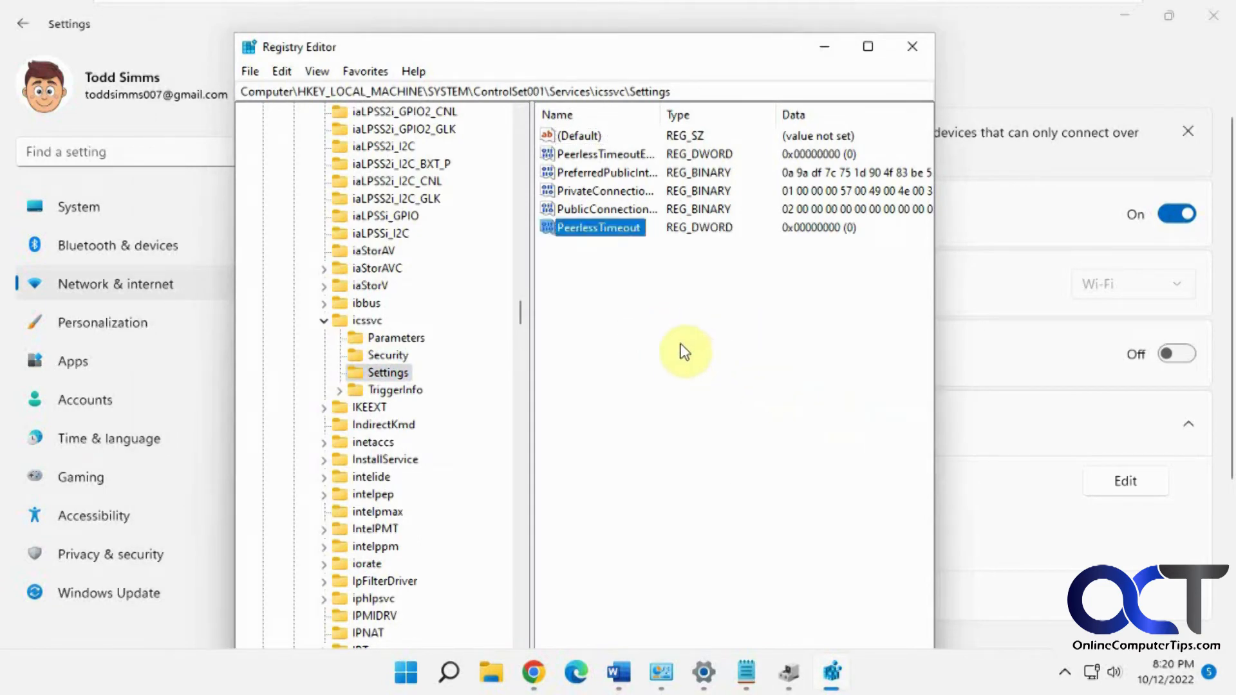
double_click(596, 227)
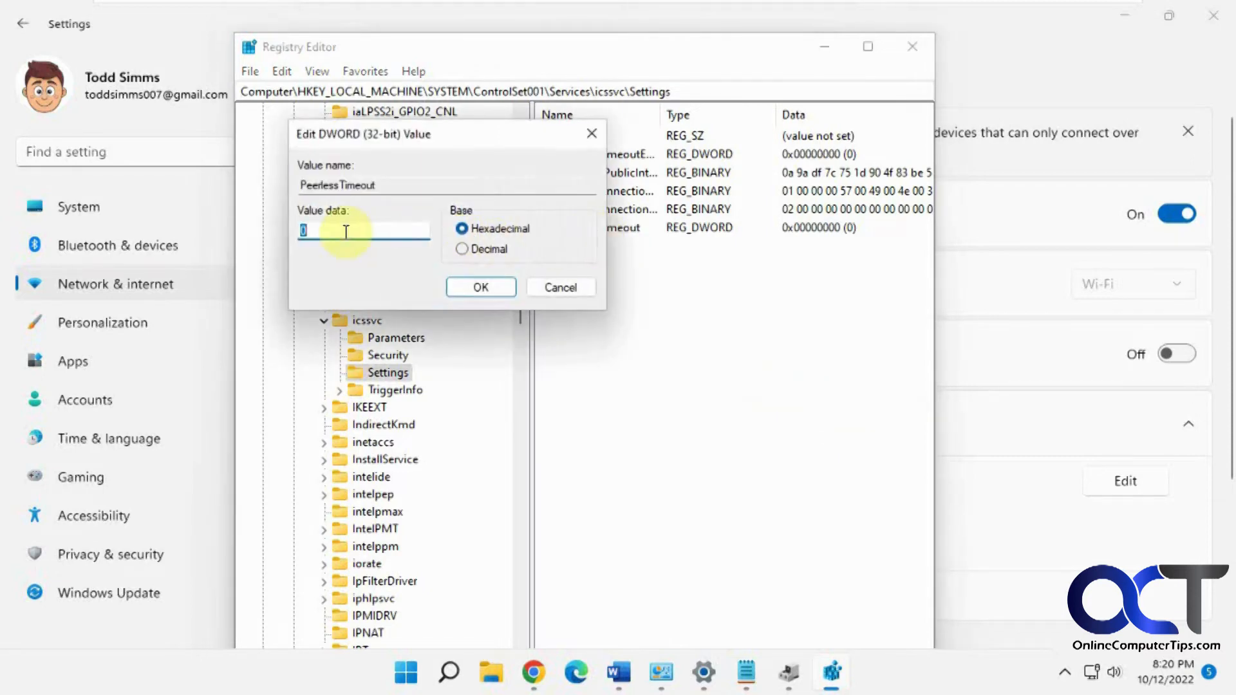
type("120")
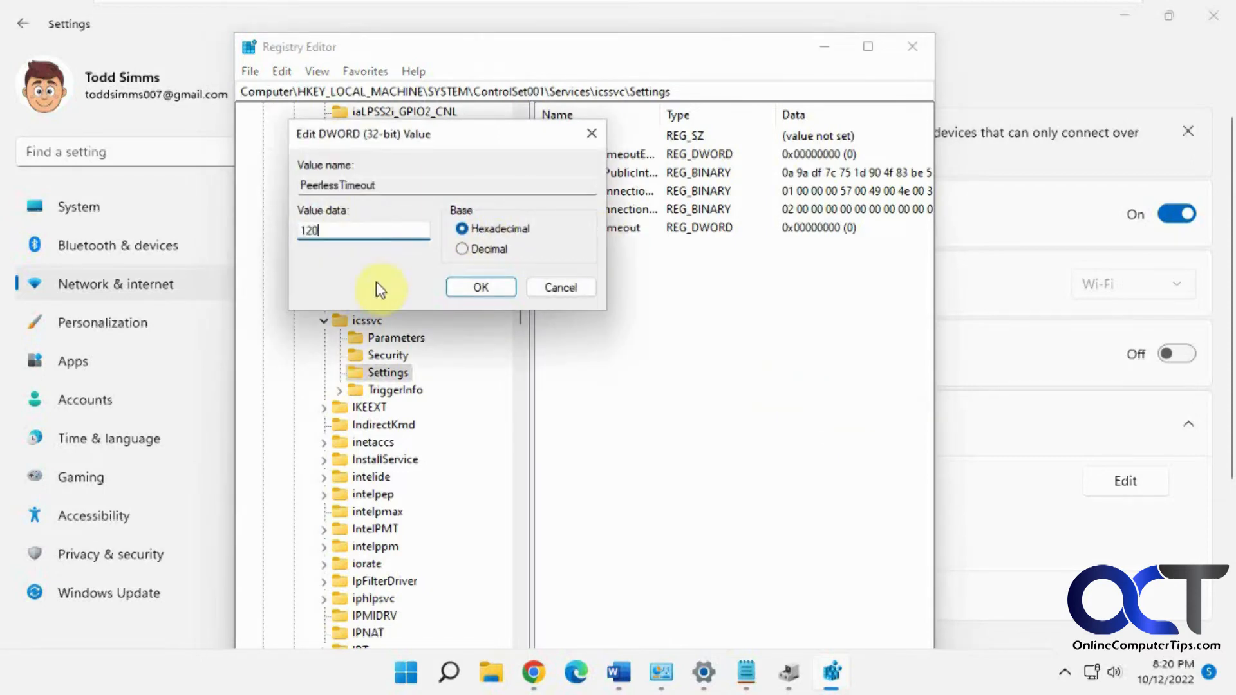
left_click(480, 287)
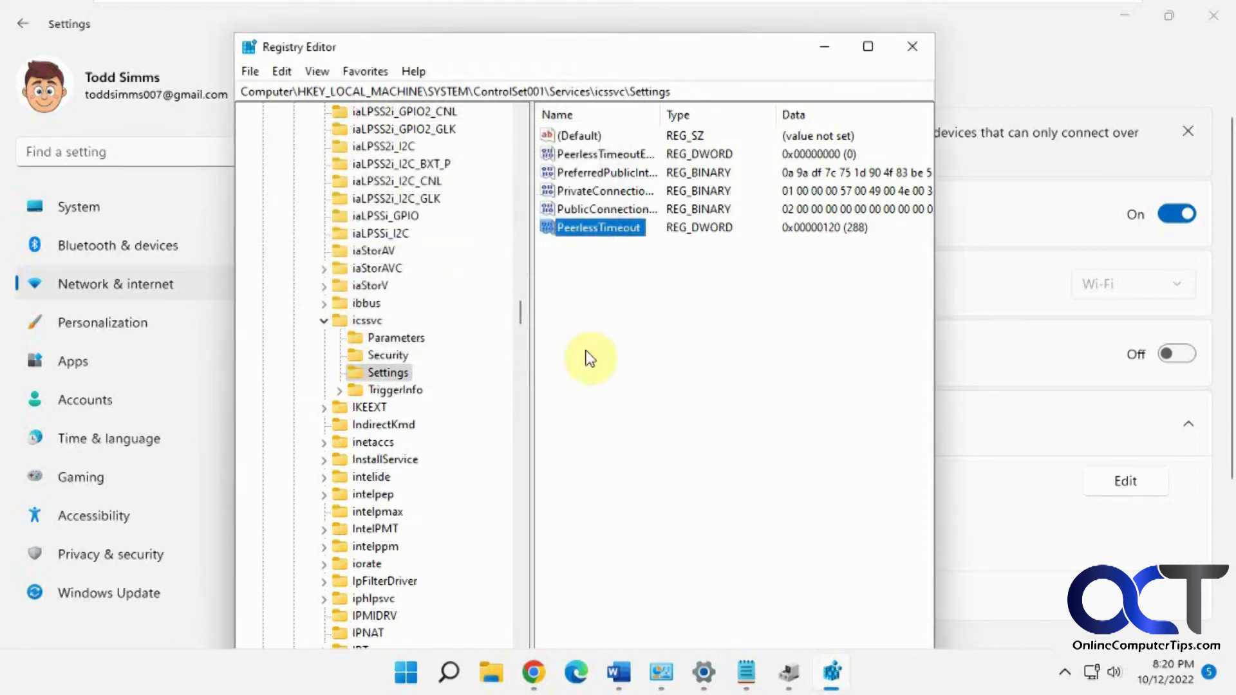
mouse_move(709, 383)
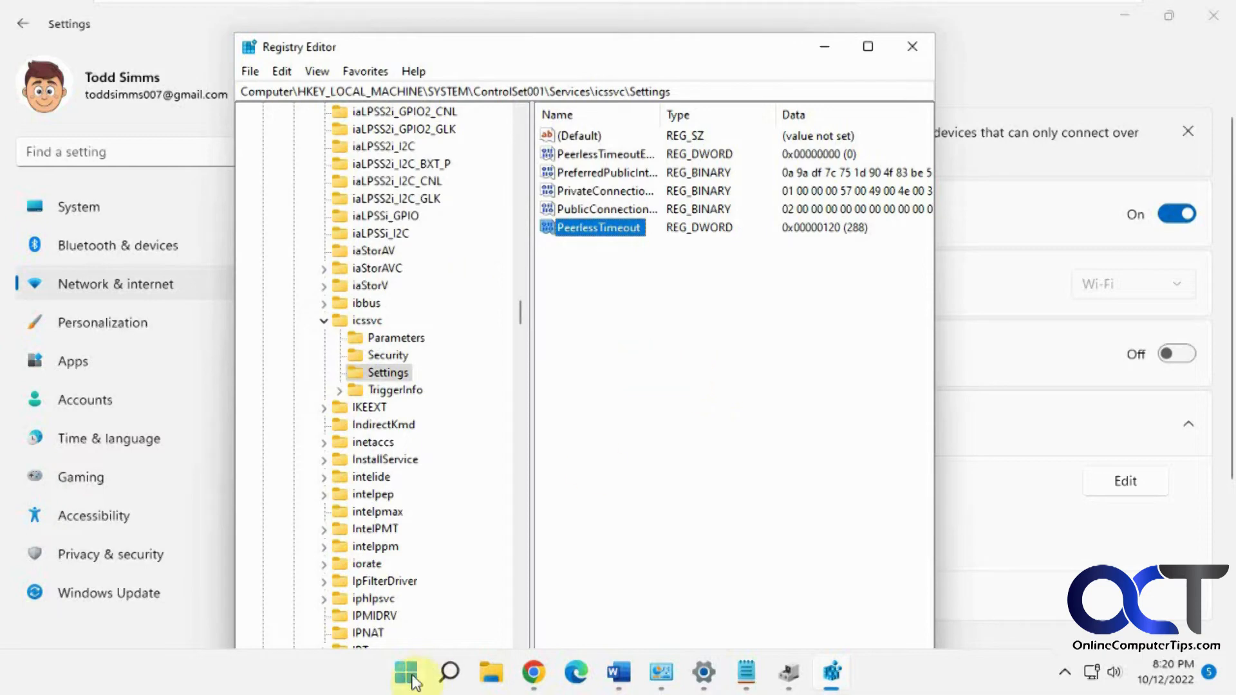
Launch Task Manager from the Start menu and restart the Windows Explorer process.
right_click(404, 674)
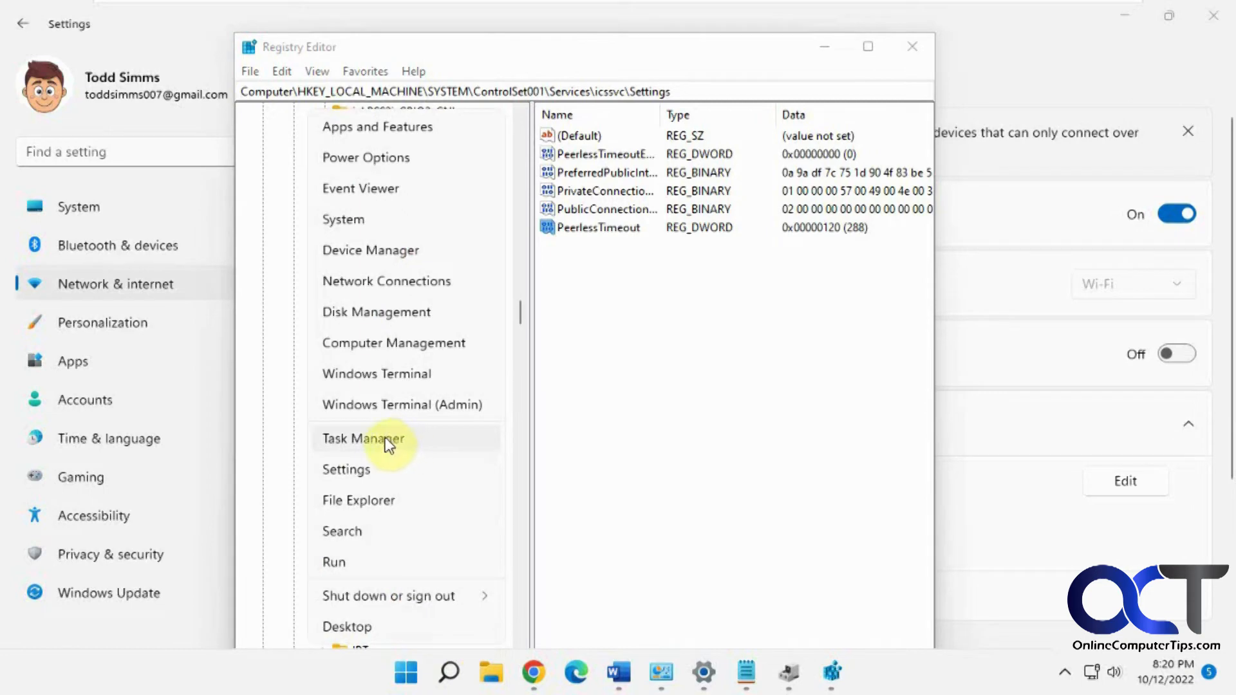
left_click(363, 439)
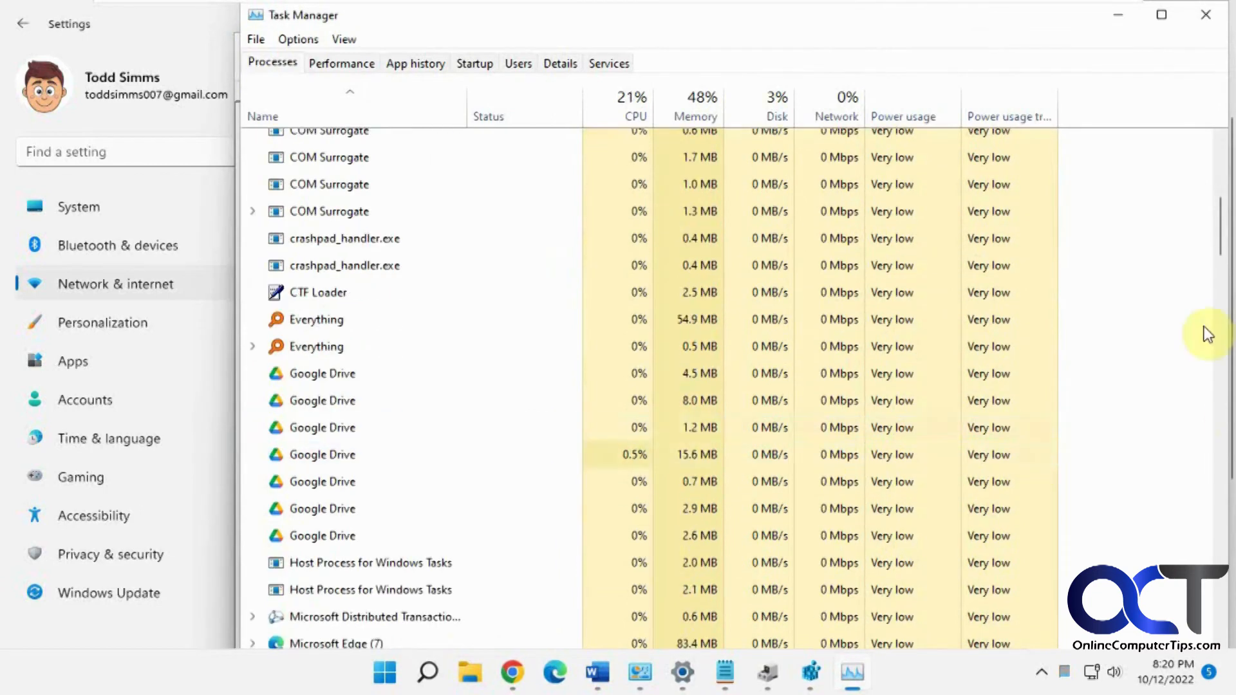
scroll("down", 3)
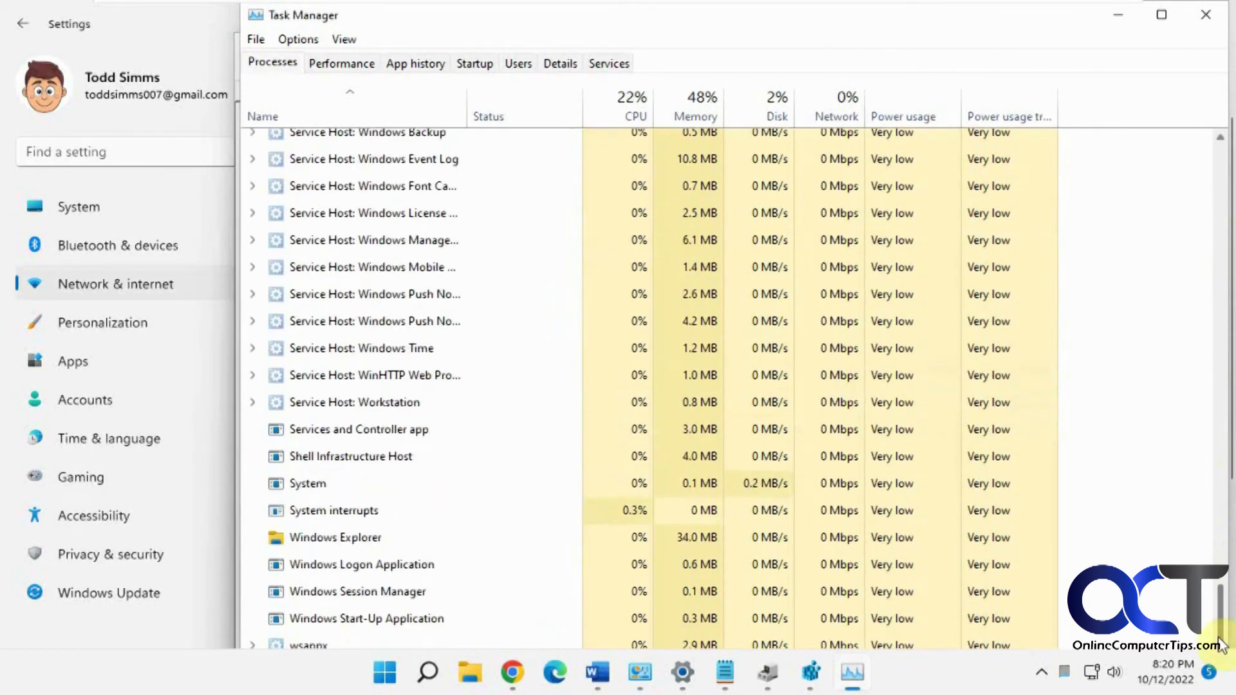
right_click(334, 537)
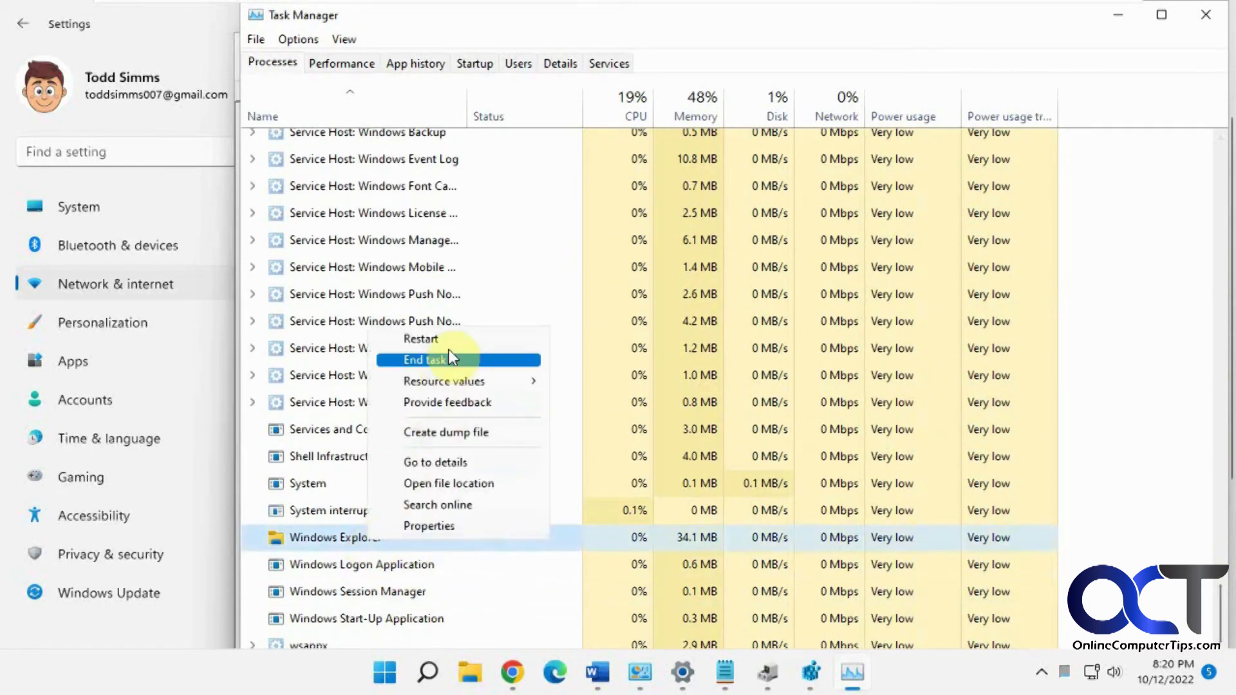
left_click(423, 359)
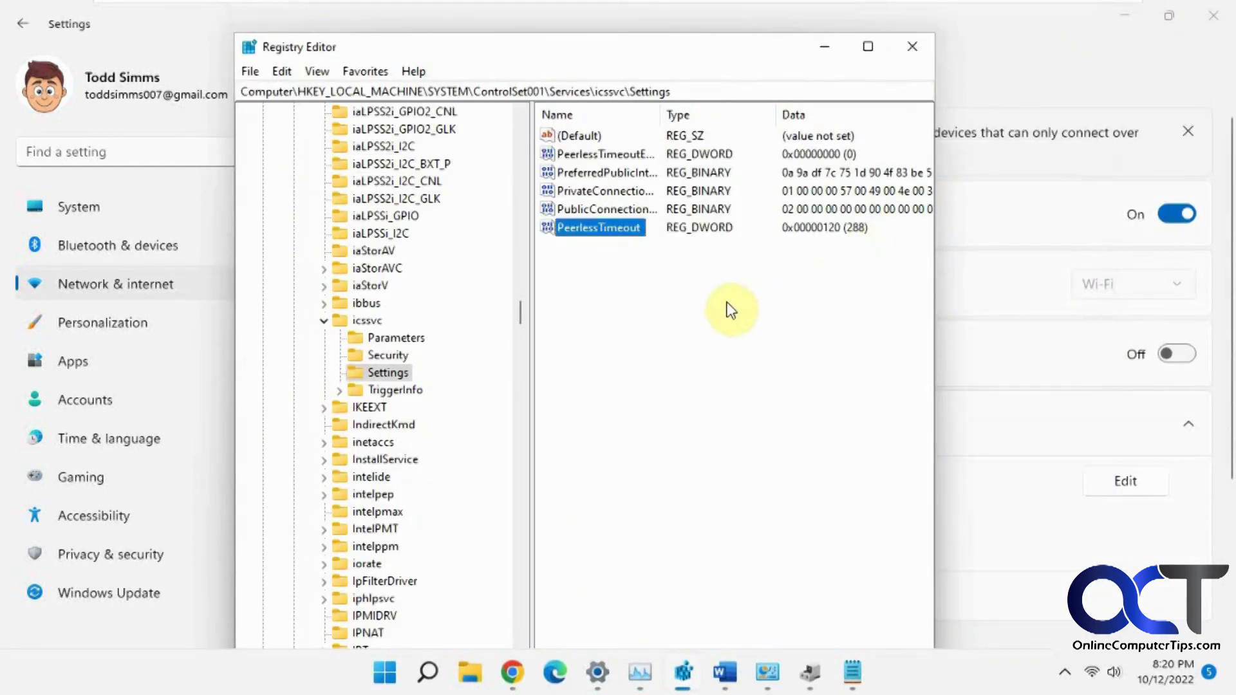
mouse_move(995, 297)
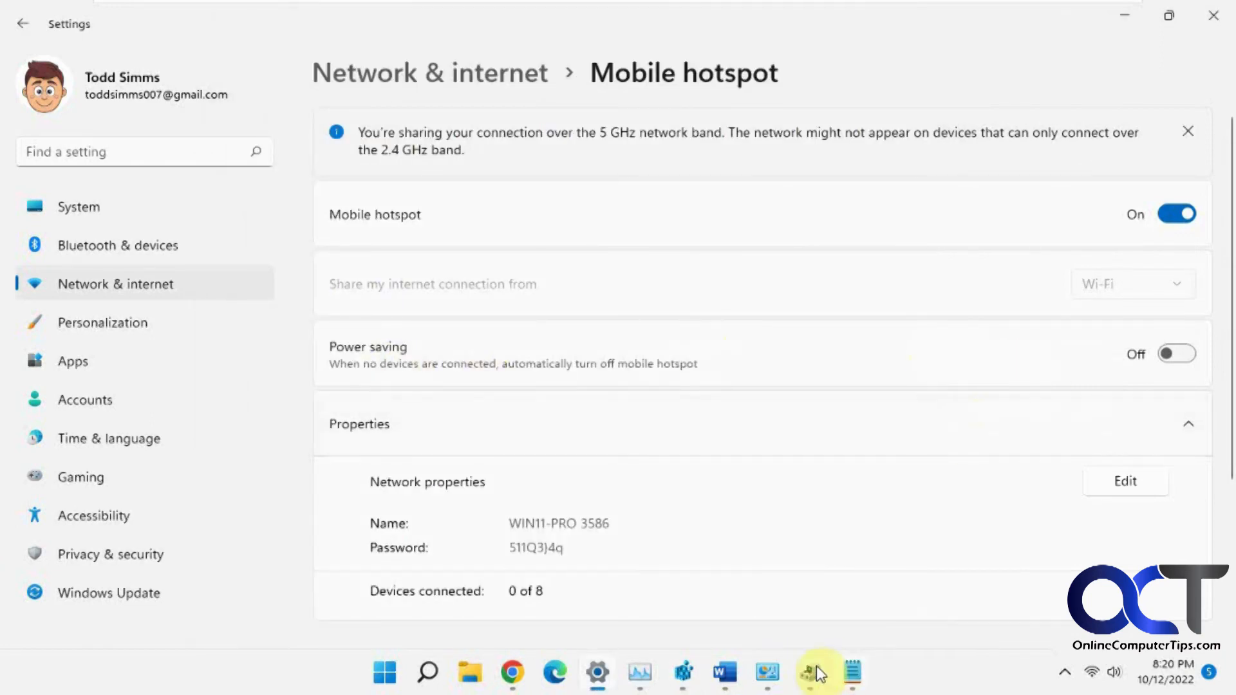
mouse_move(820, 680)
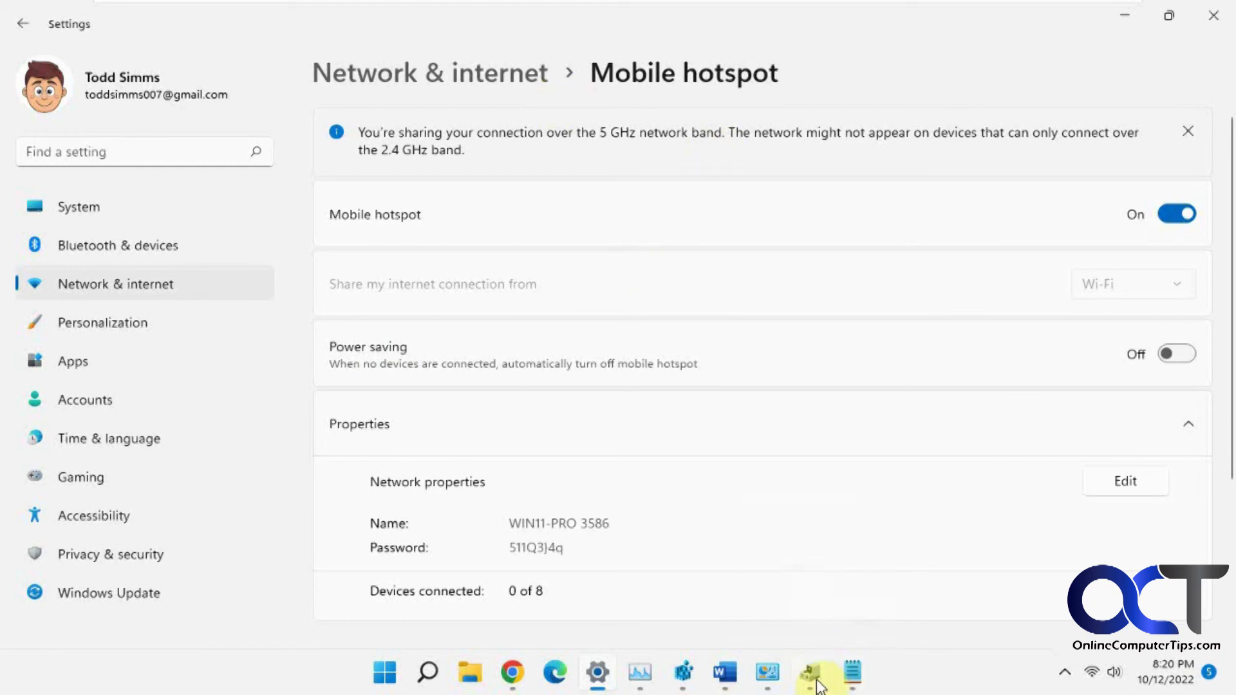
right_click(439, 393)
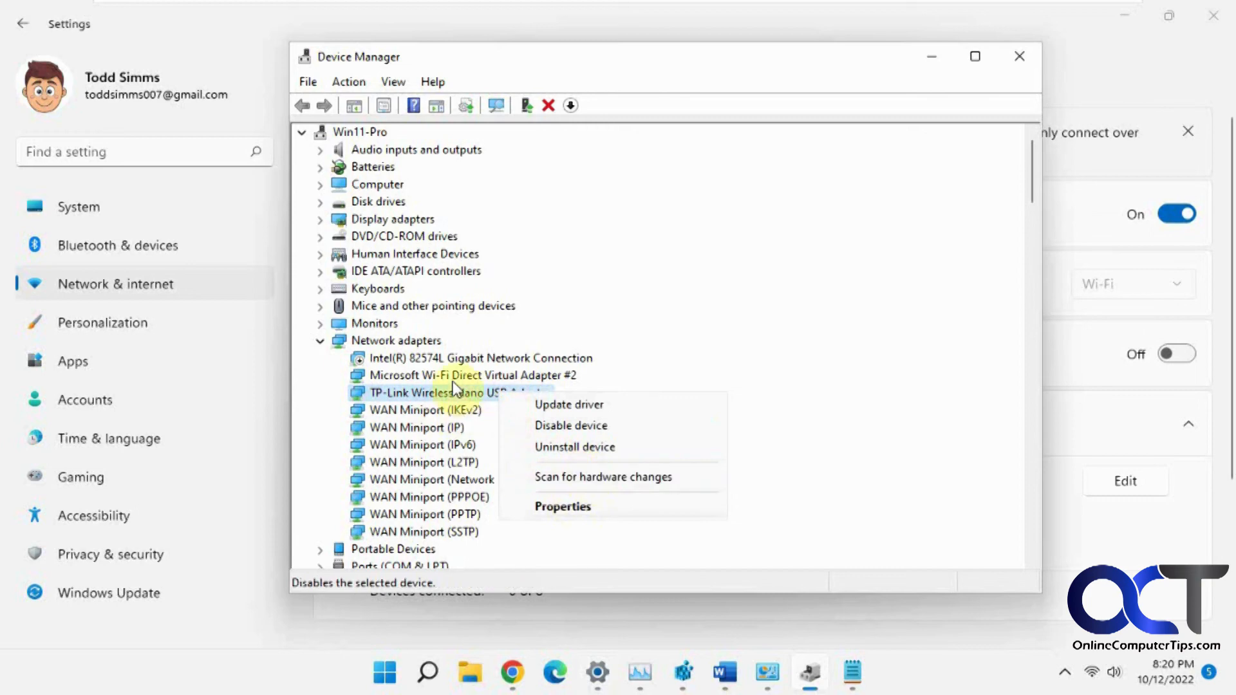
mouse_move(580, 507)
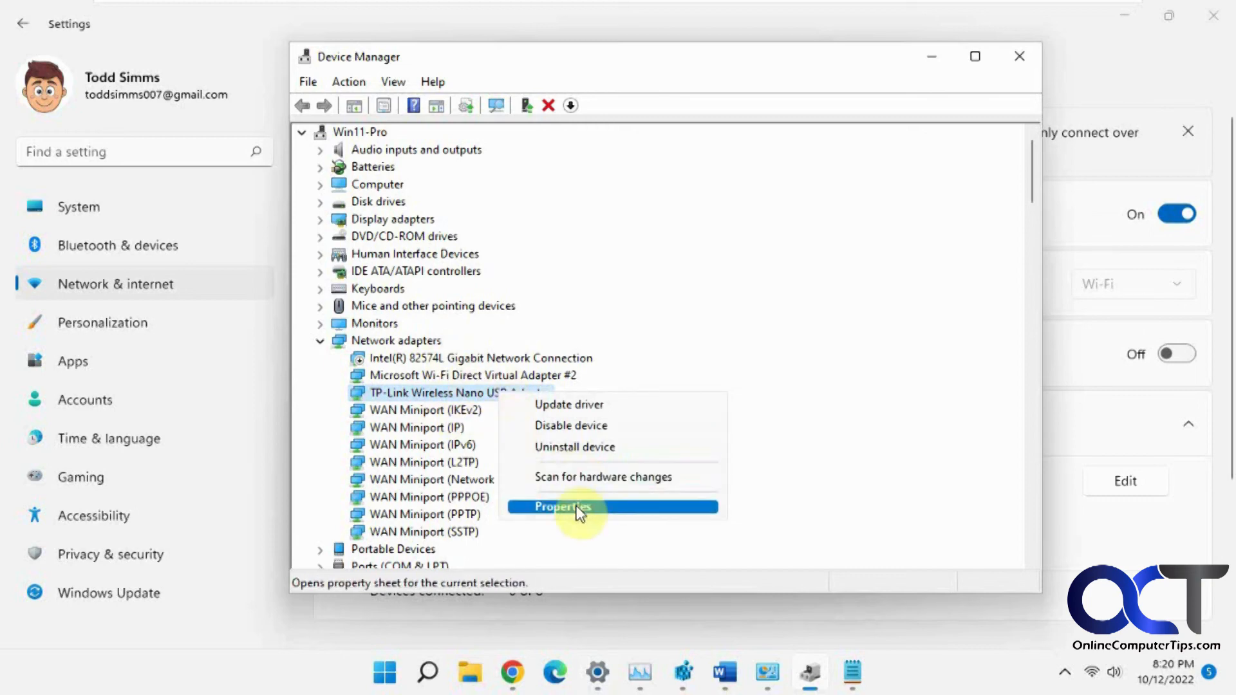
left_click(560, 506)
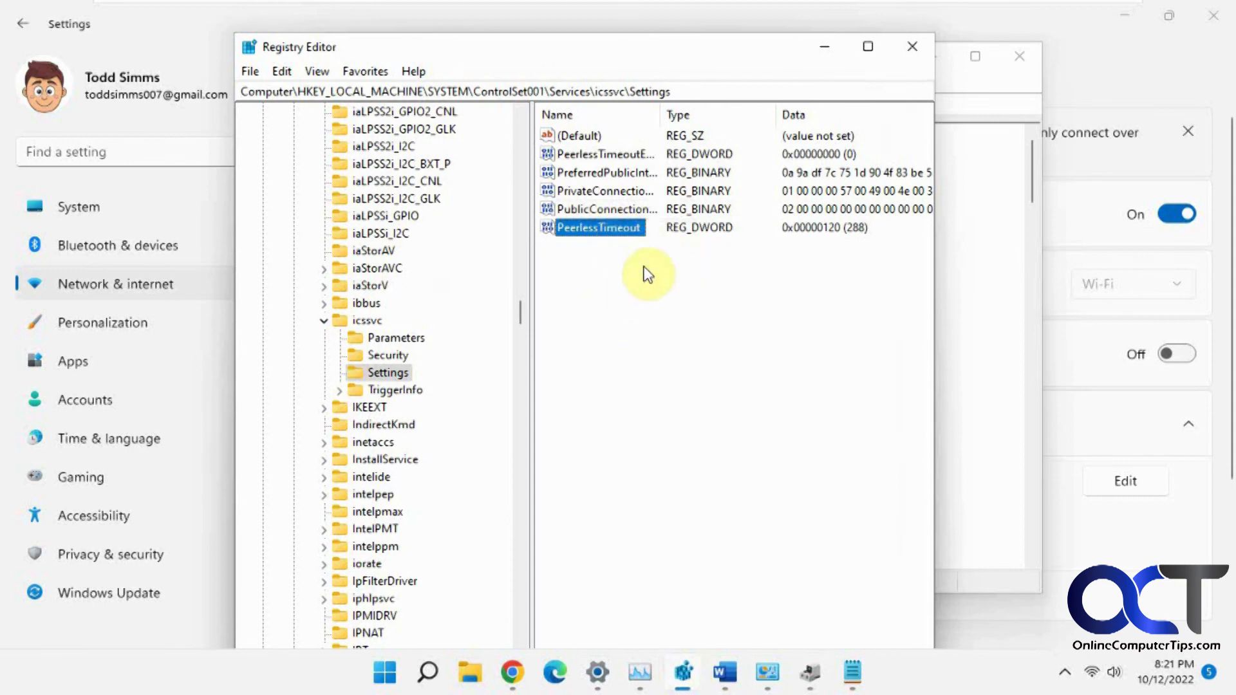
mouse_move(661, 446)
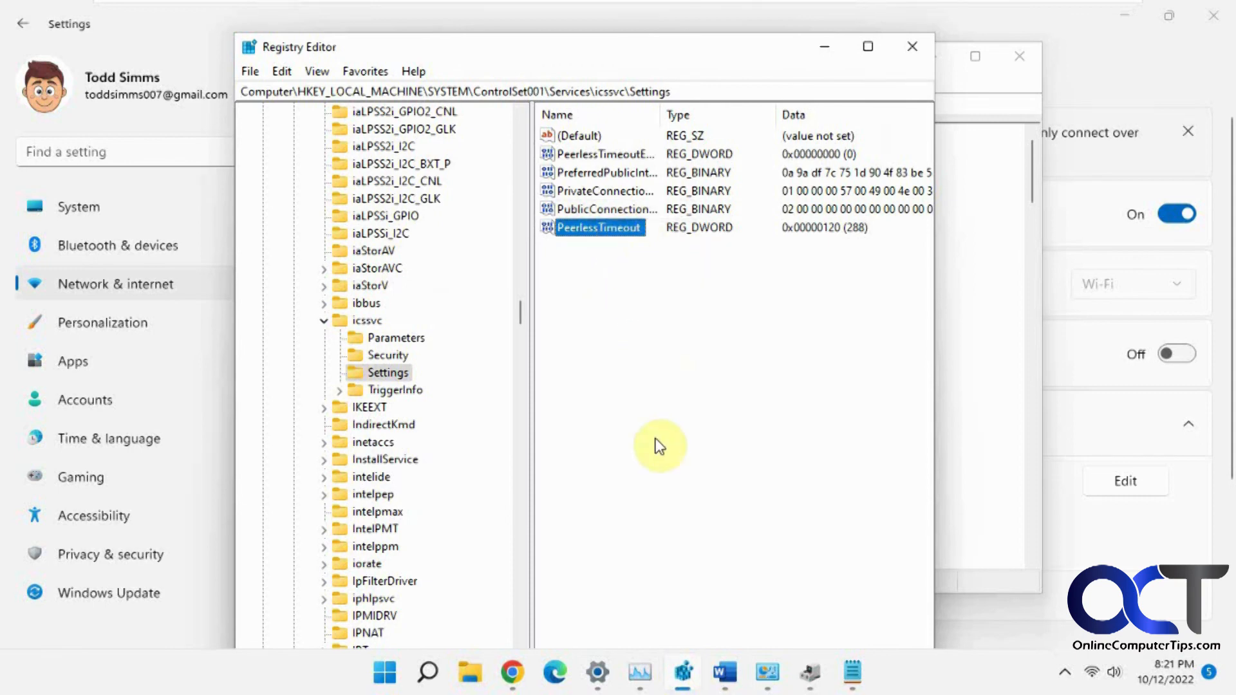